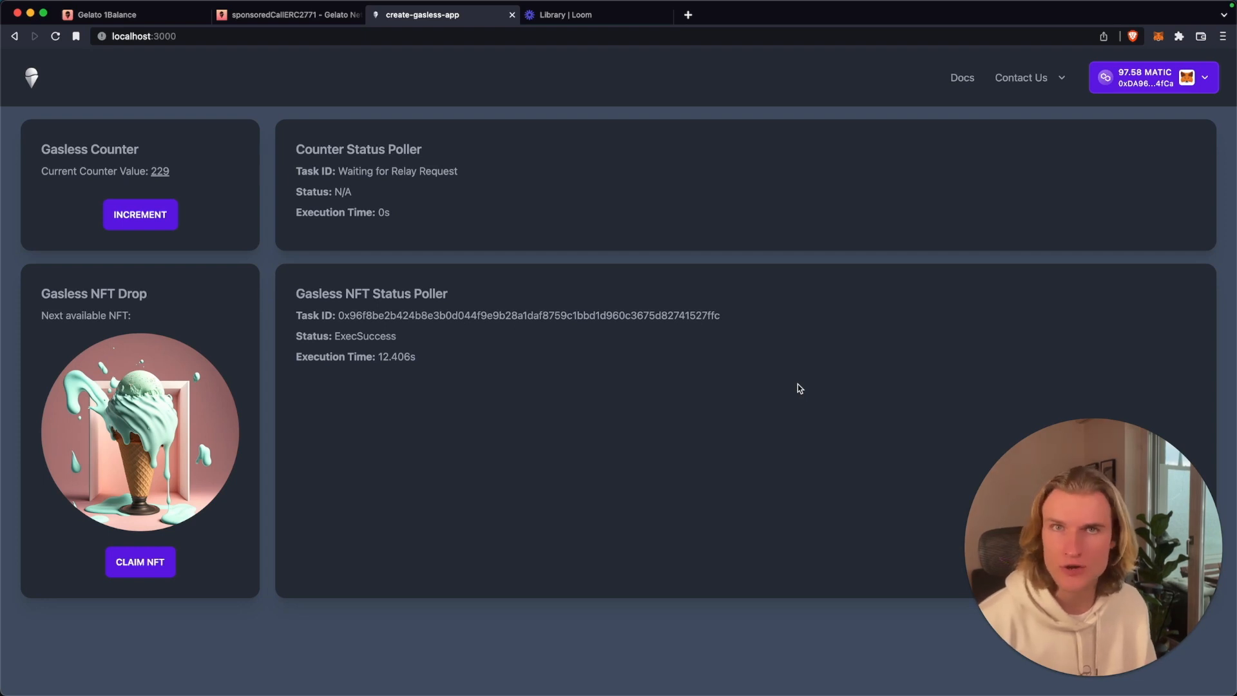
{"action": "mouse_move", "coordinate": [698, 398]}
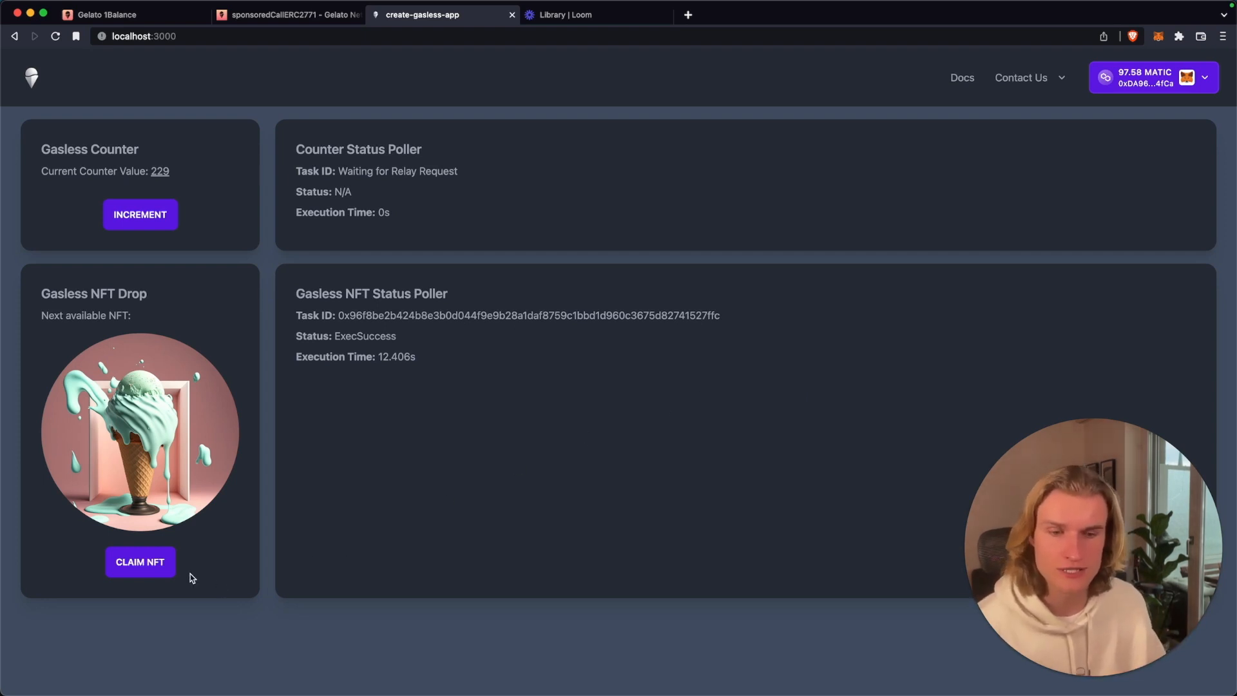
- Claim another NFT without paying gas and sign the MetaMask relay request
{"action": "left_click", "coordinate": [140, 562]}
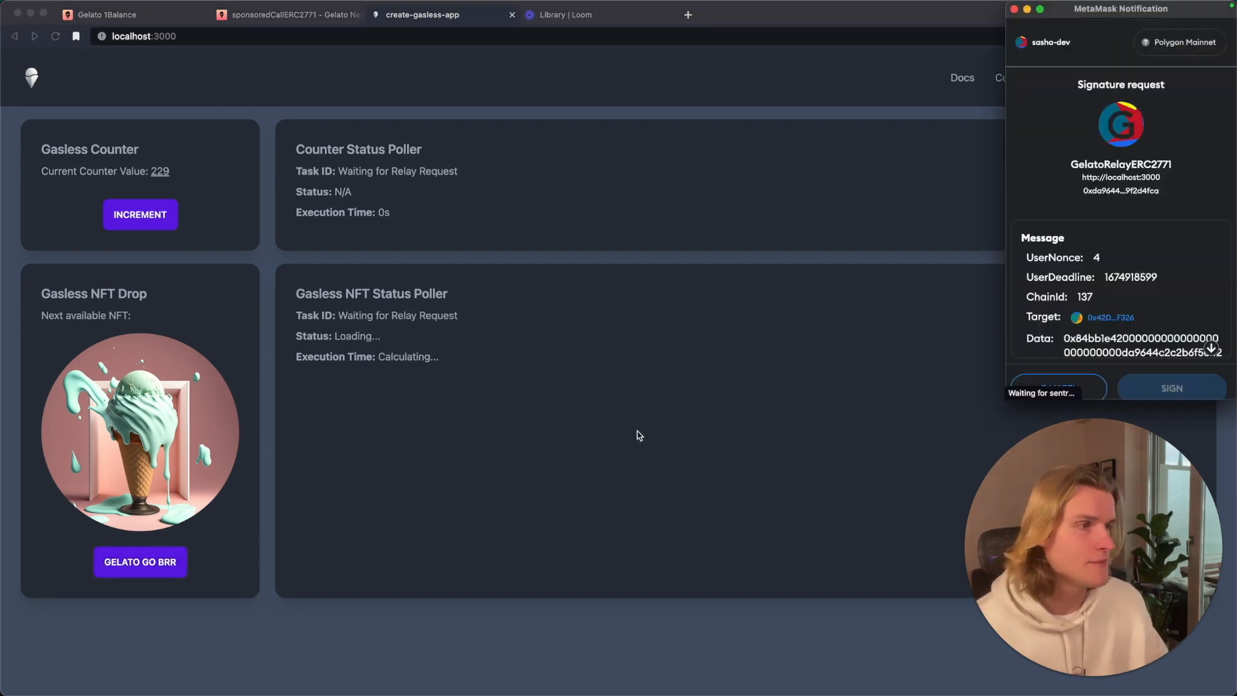
{"action": "left_click", "coordinate": [1171, 387]}
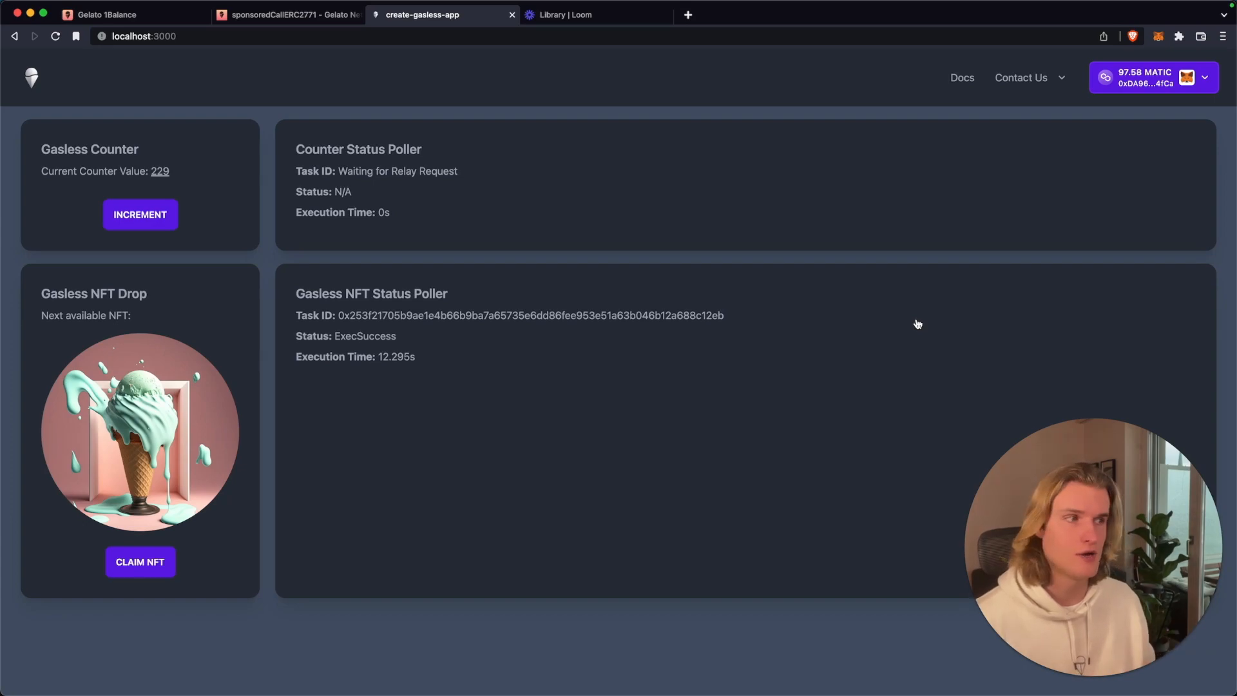
{"action": "left_click", "coordinate": [102, 14]}
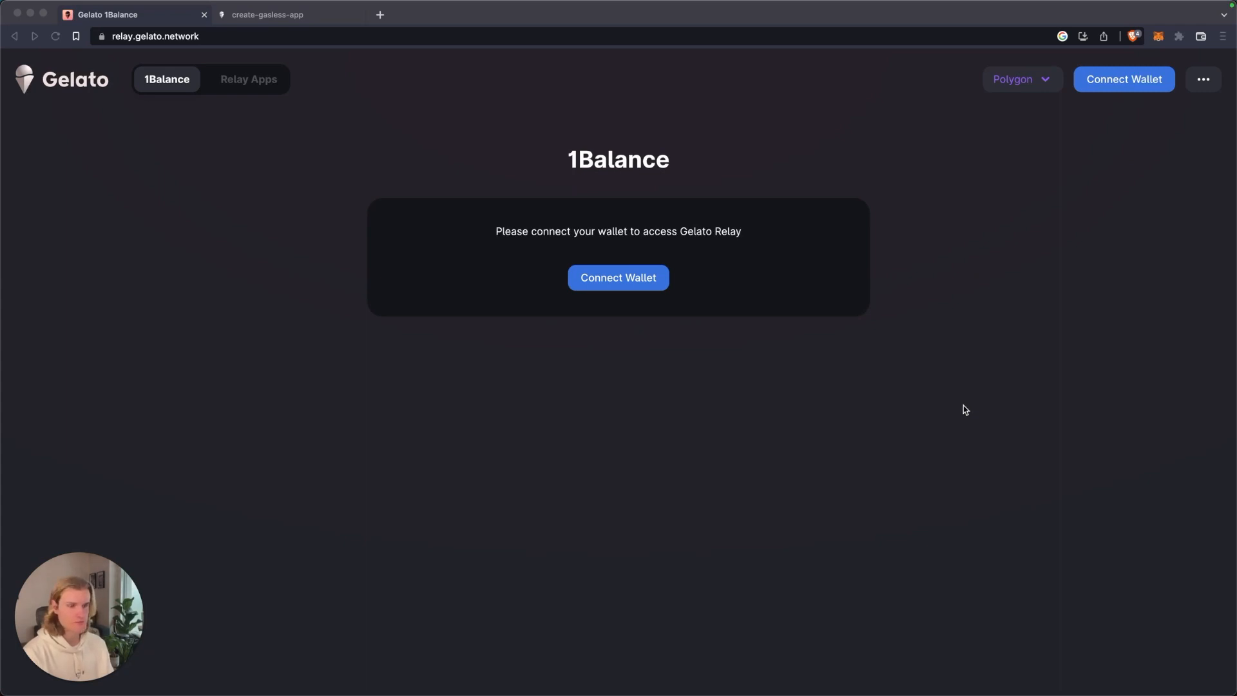
{"action": "mouse_move", "coordinate": [1121, 108]}
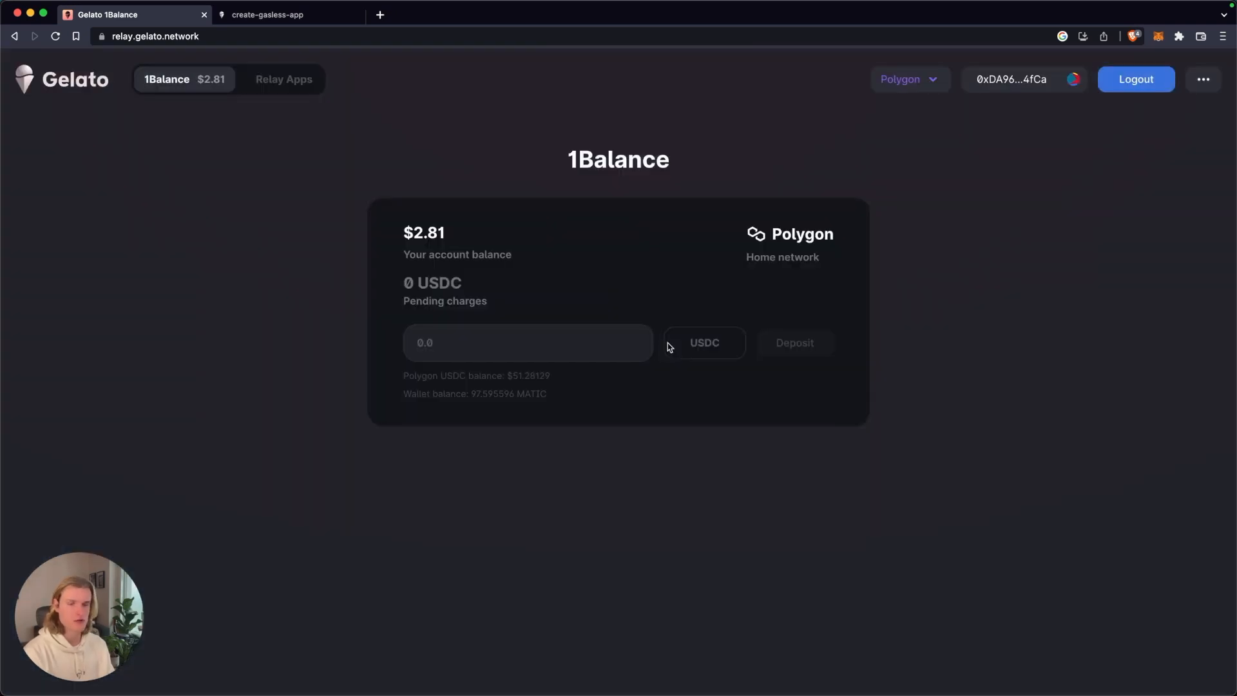
- Deposit 1 USDC into 1Balance, approving token spending and the deposit transaction in MetaMask
{"action": "left_click", "coordinate": [528, 342]}
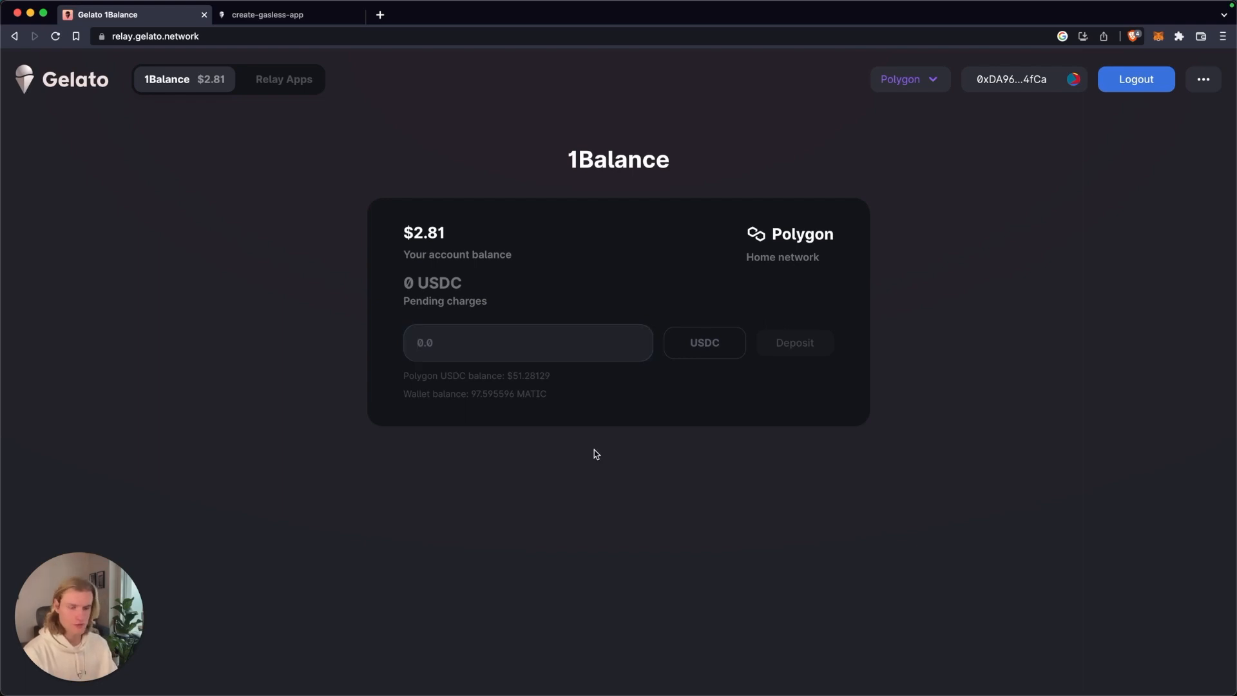
{"action": "type", "text": "1"}
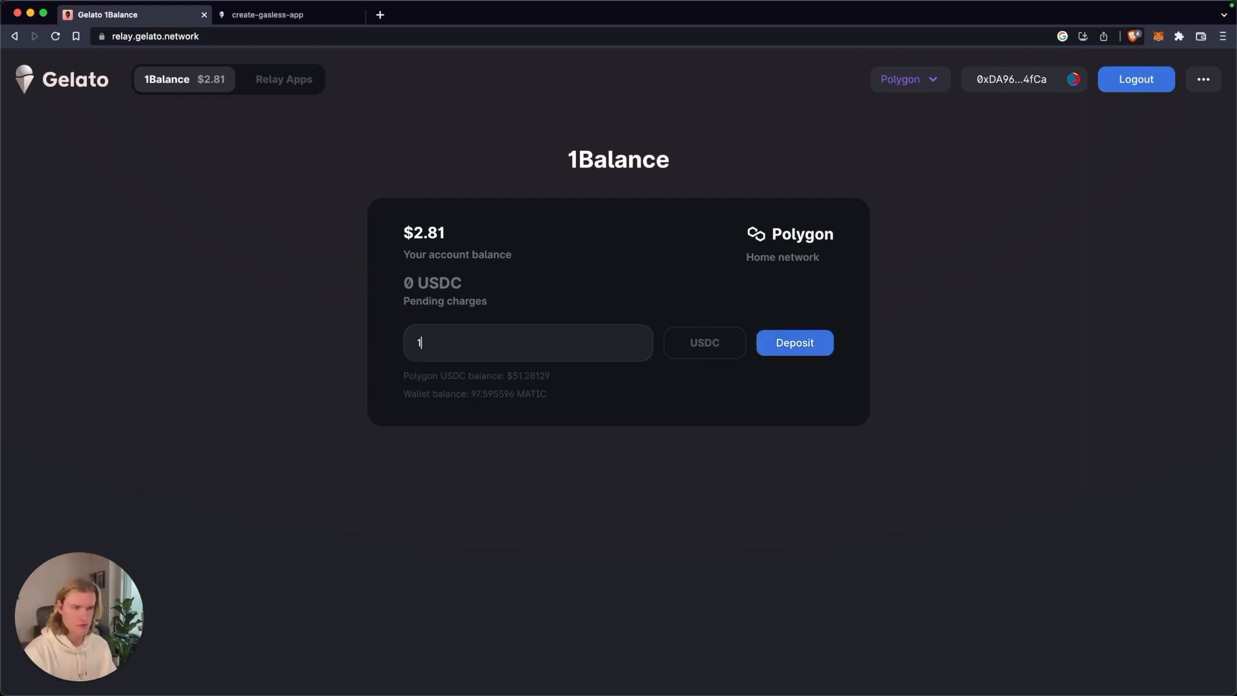
{"action": "left_click", "coordinate": [794, 342]}
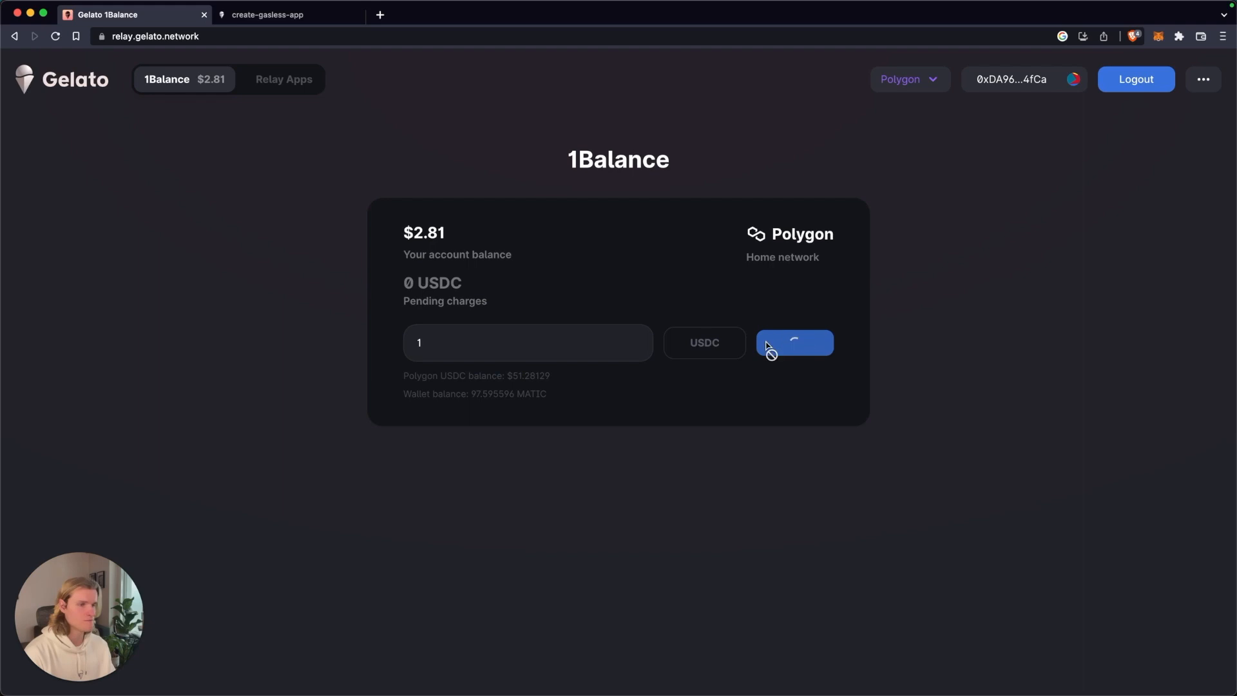
{"action": "left_click", "coordinate": [794, 343]}
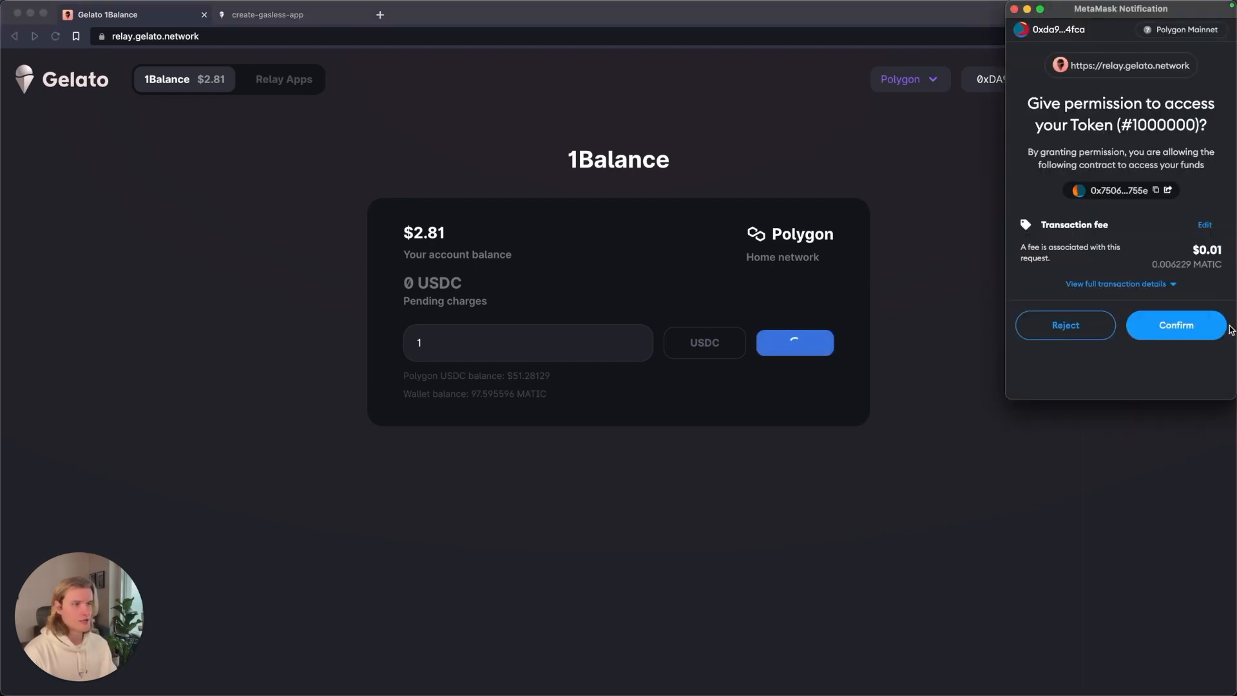
{"action": "left_click", "coordinate": [1175, 324]}
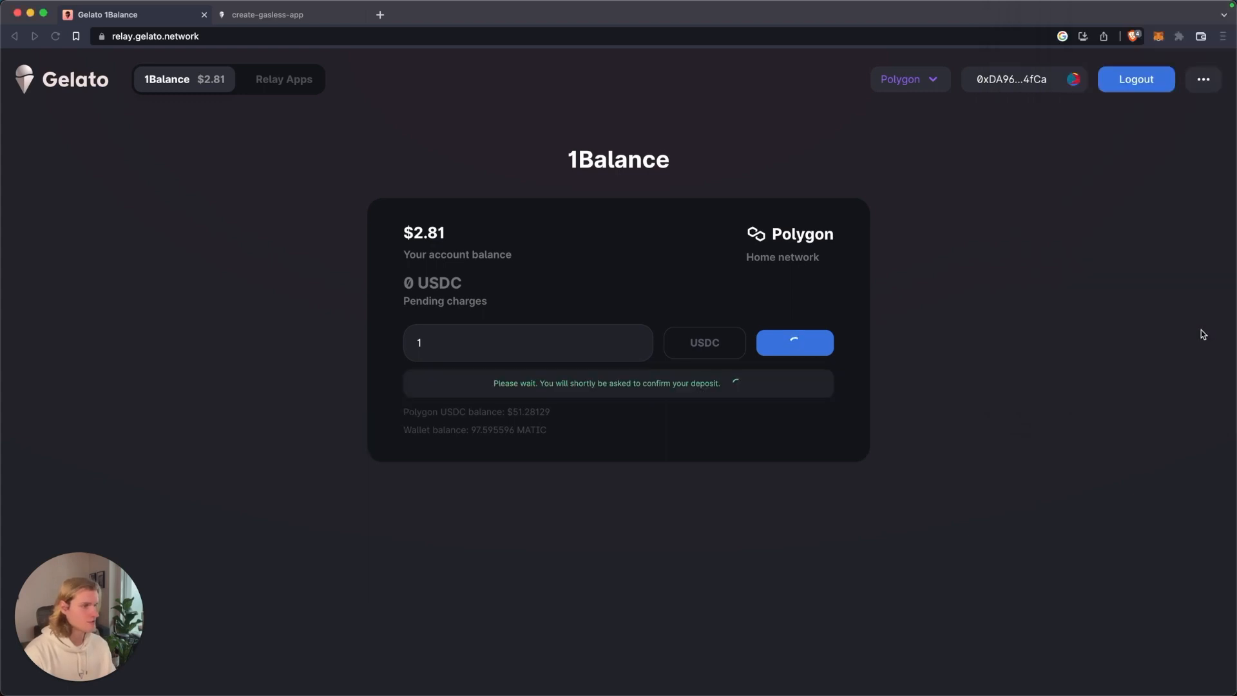
{"action": "left_click", "coordinate": [794, 342]}
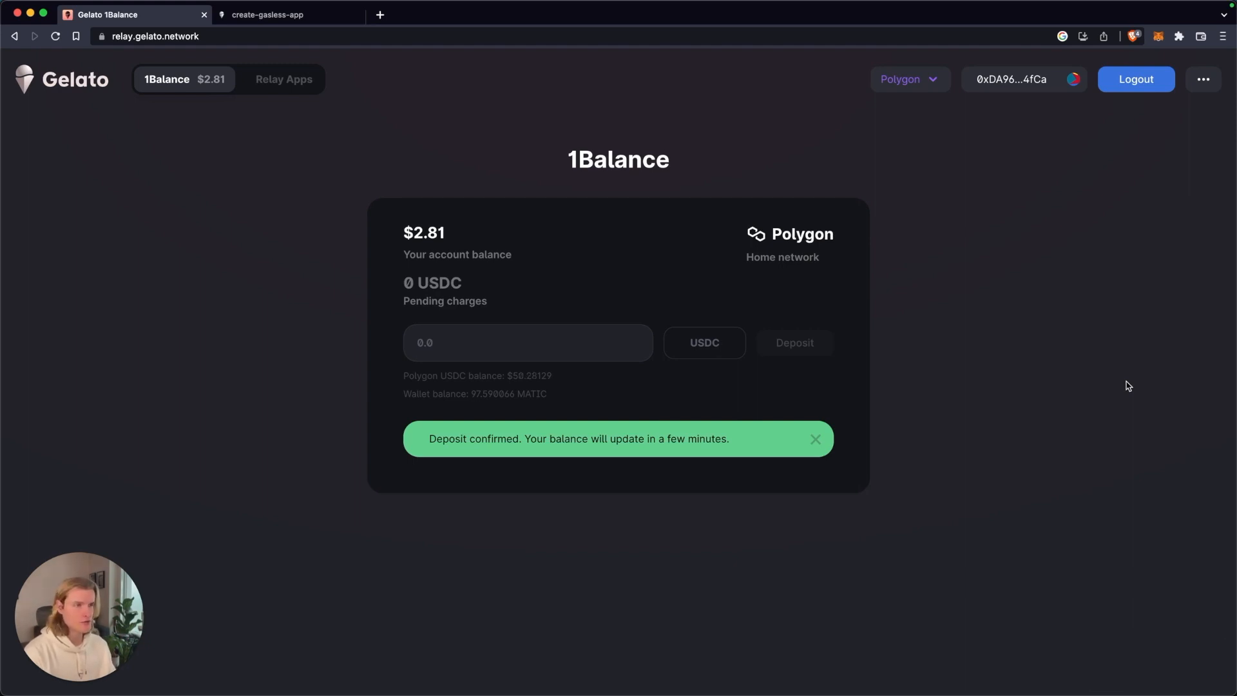
- Start a new relay app named 'Gasless NFT Minting' on the Polygon network
{"action": "left_click", "coordinate": [284, 79]}
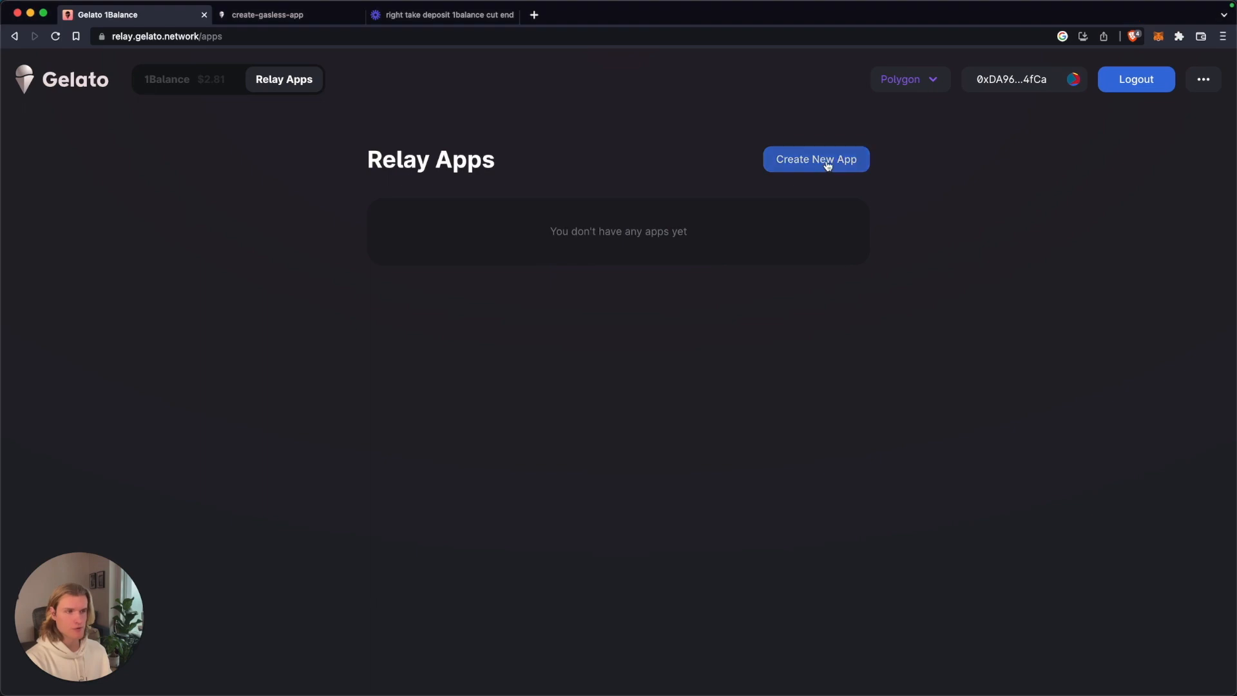
{"action": "left_click", "coordinate": [815, 159]}
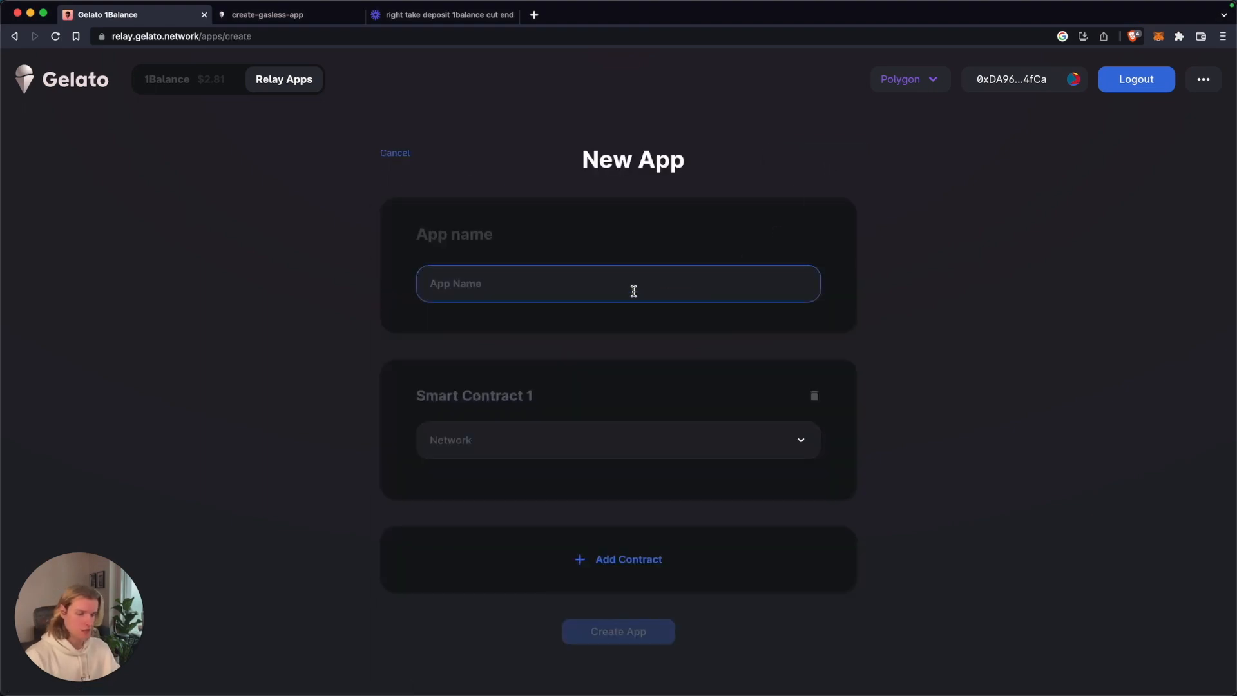
{"action": "type", "text": "Ga"}
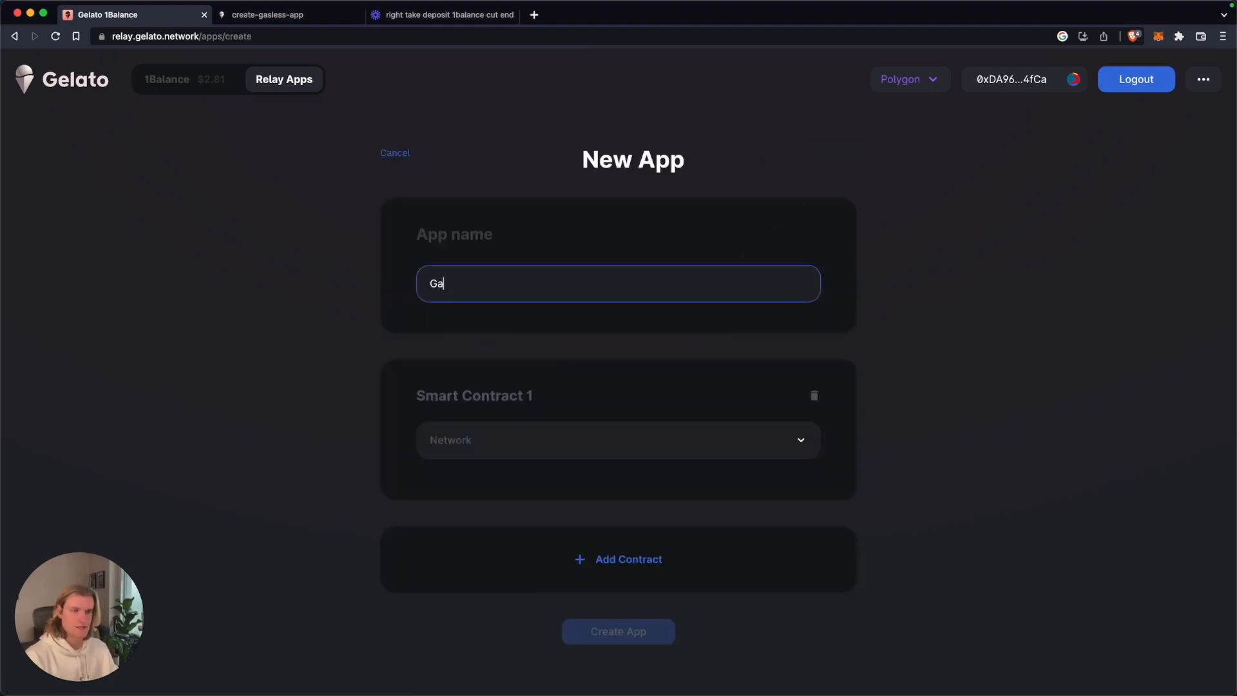
{"action": "type", "text": "sless NFT M"}
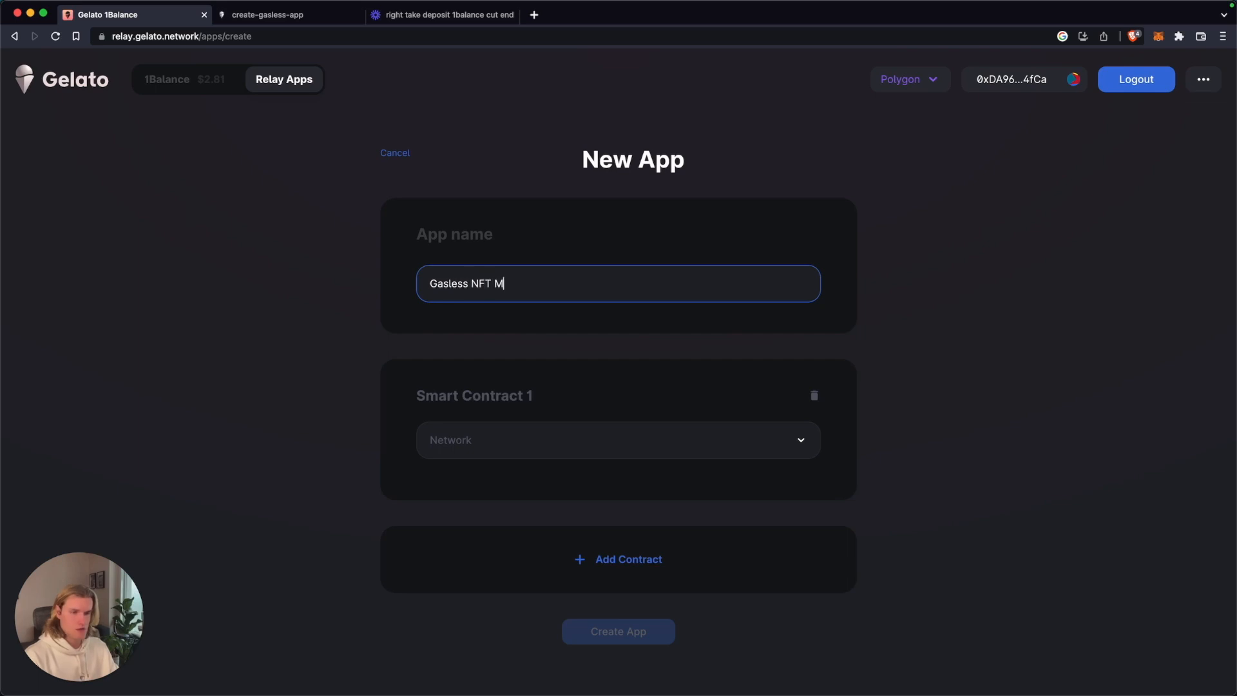
{"action": "left_click", "coordinate": [618, 440]}
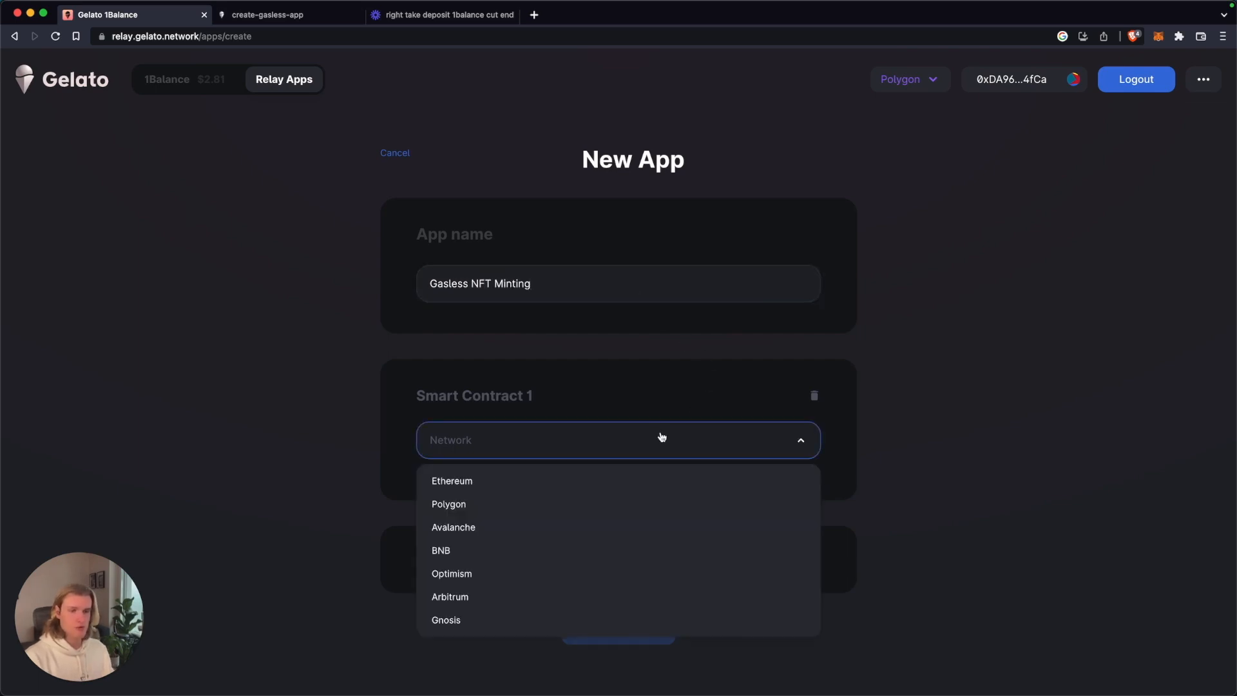
{"action": "left_click", "coordinate": [448, 504]}
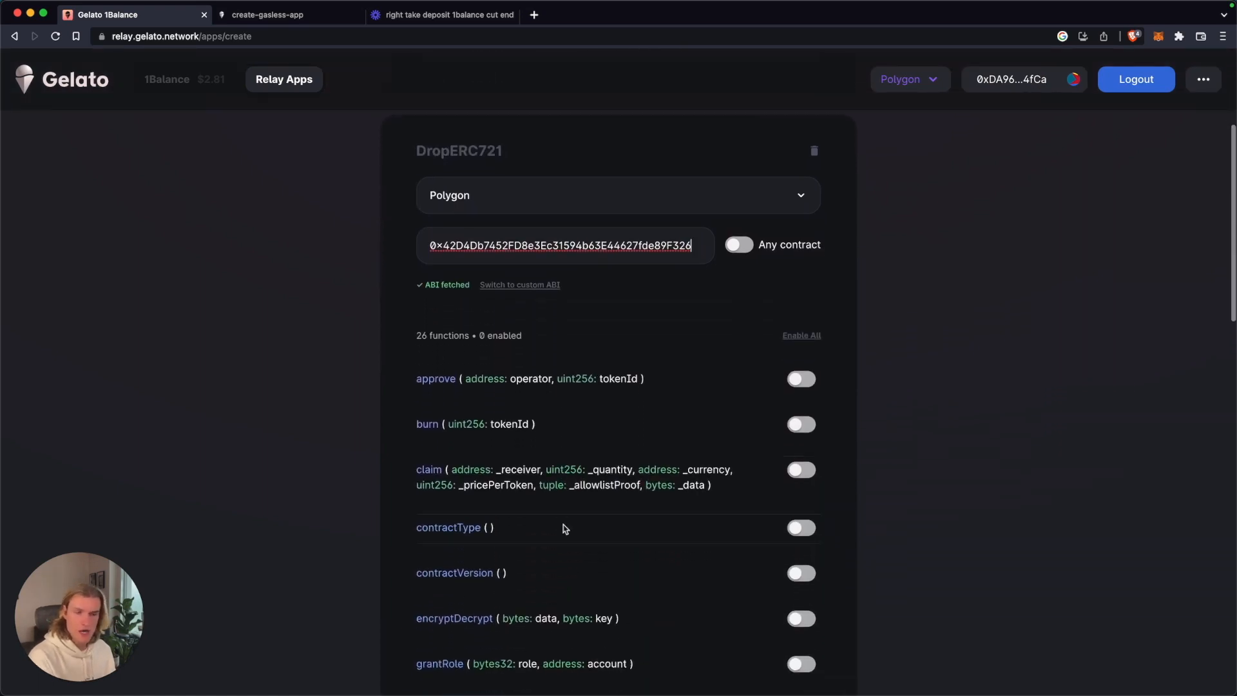
- Create the Gasless NFT Minting app and view its API key
{"action": "scroll", "scroll_direction": "down", "scroll_amount": 3}
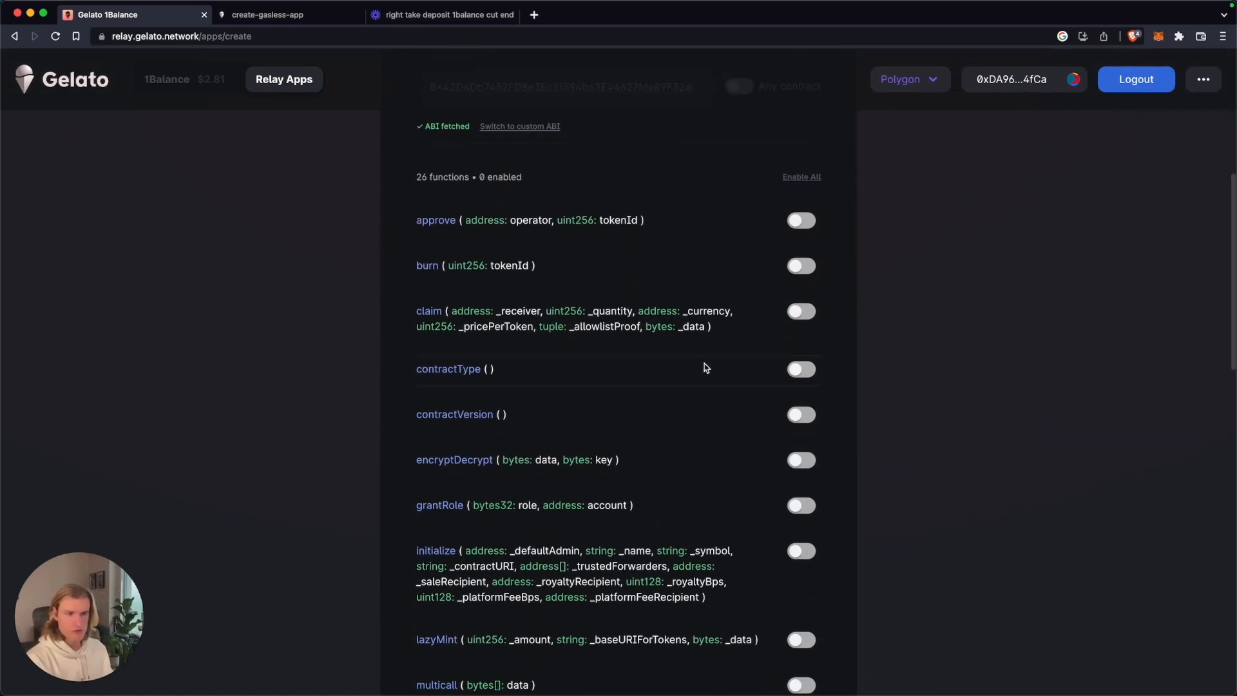
{"action": "scroll", "scroll_direction": "up", "scroll_amount": 3}
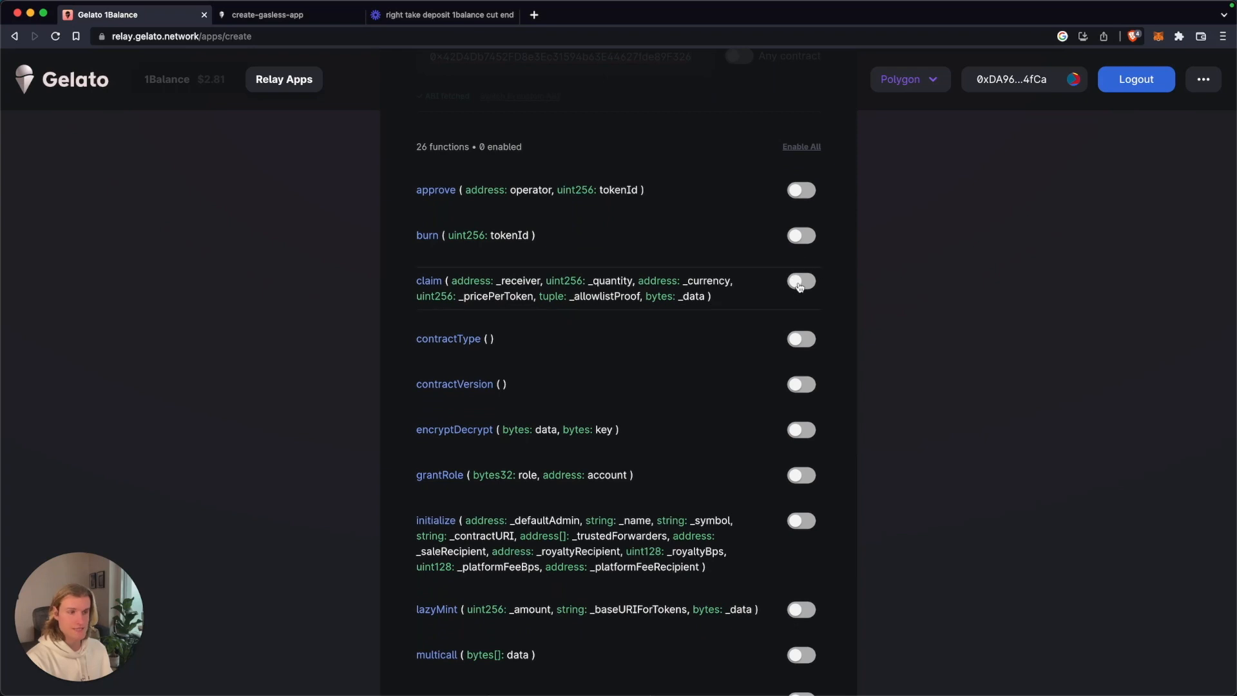
{"action": "scroll", "scroll_direction": "down", "scroll_amount": 3}
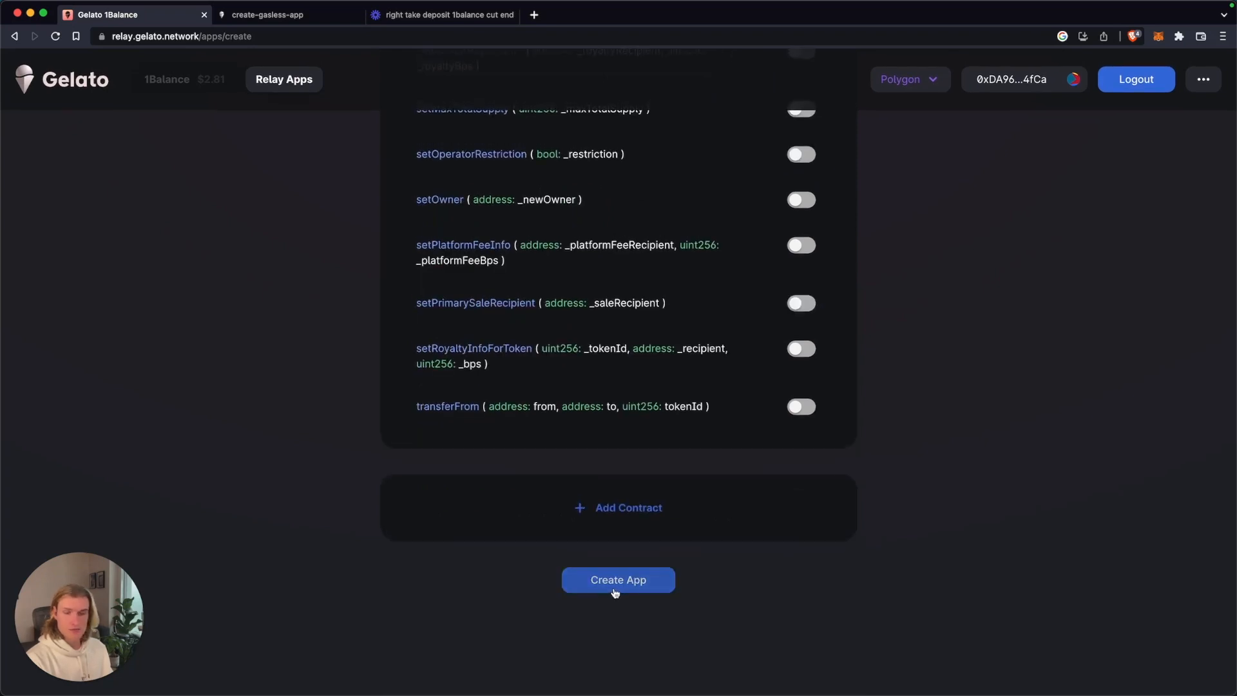
{"action": "left_click", "coordinate": [618, 579]}
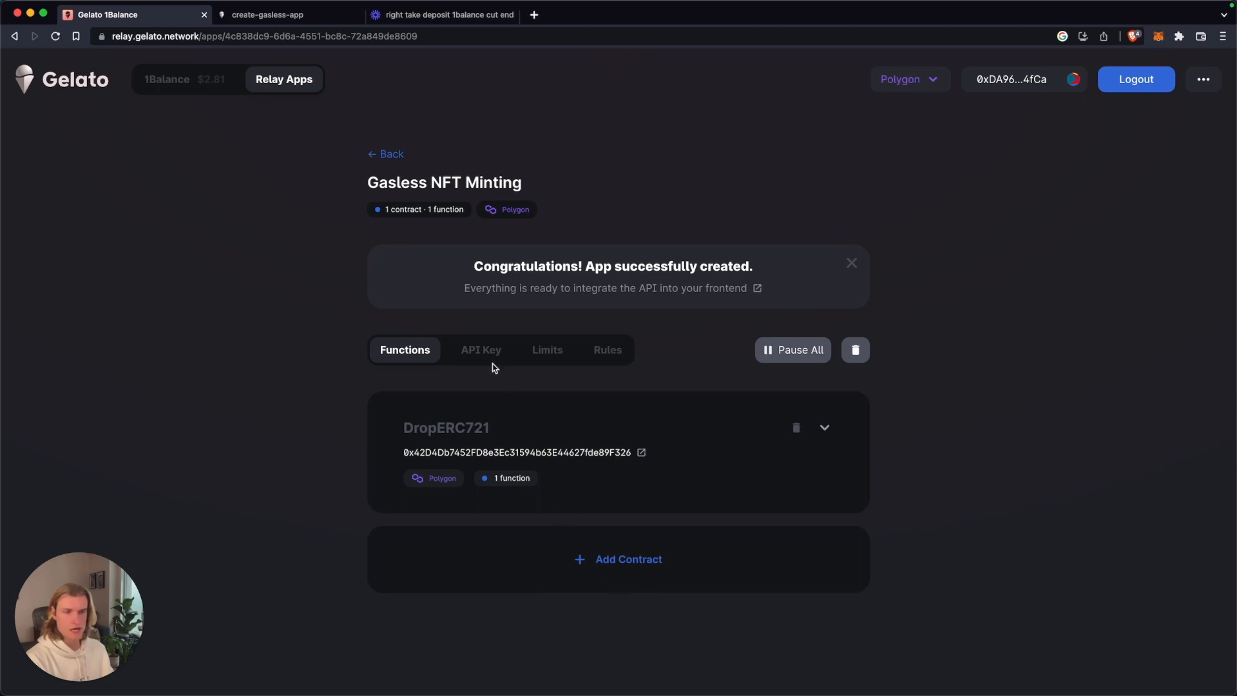
{"action": "left_click", "coordinate": [481, 349]}
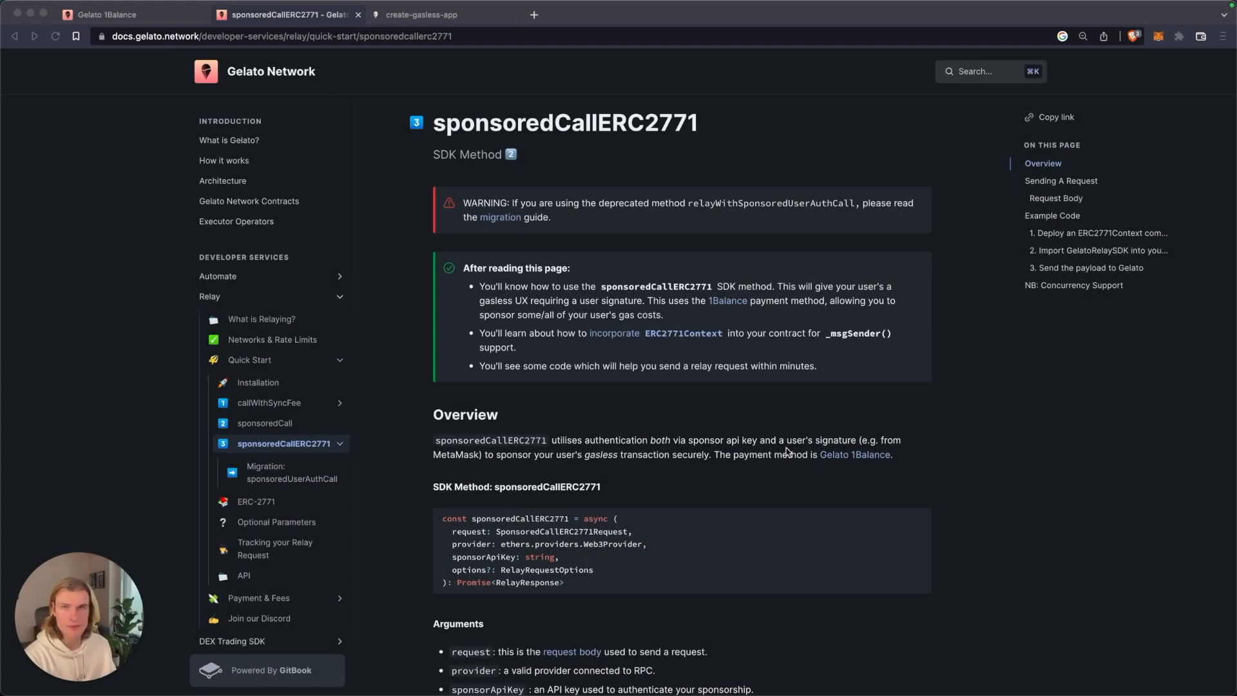
{"action": "mouse_move", "coordinate": [929, 399]}
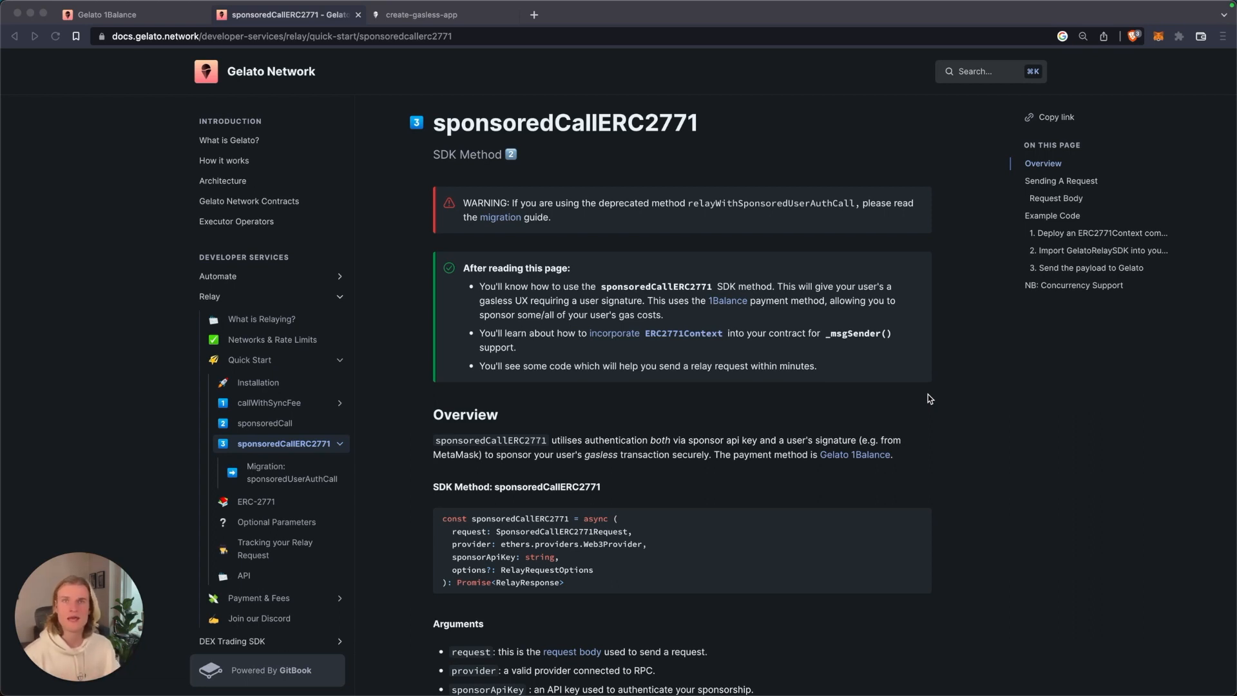
{"action": "left_click", "coordinate": [422, 14]}
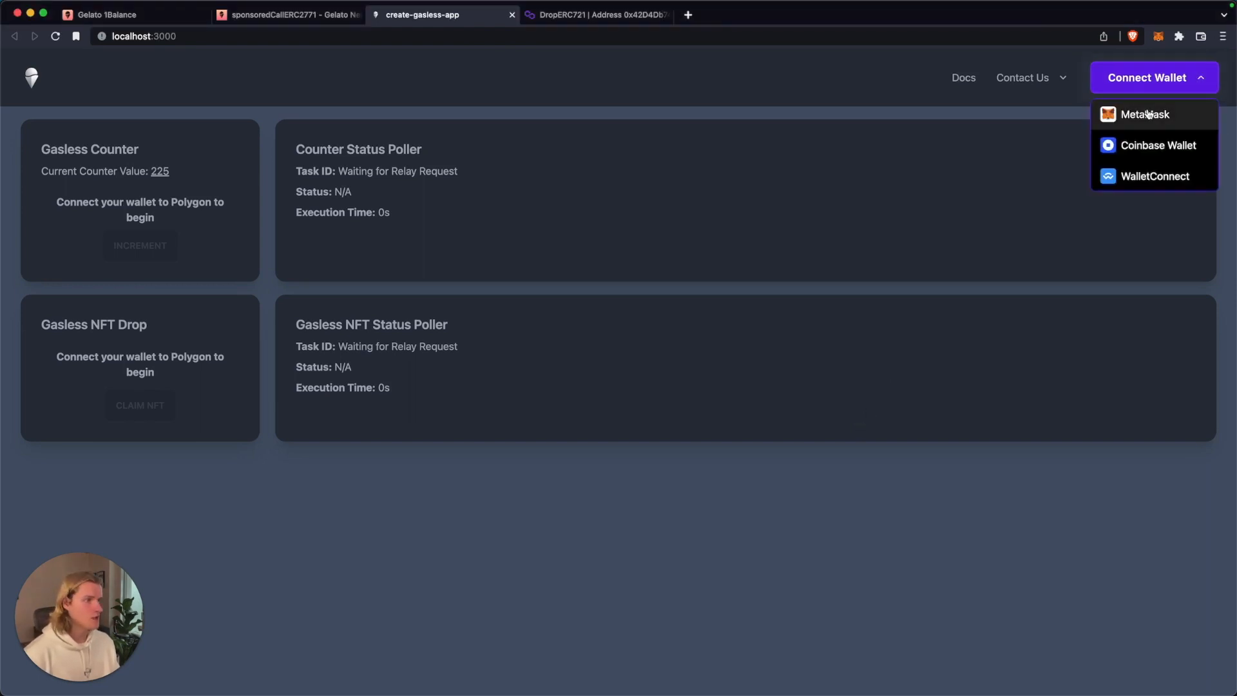
- Connect MetaMask to the create-gasless-app demo
{"action": "left_click", "coordinate": [1145, 115]}
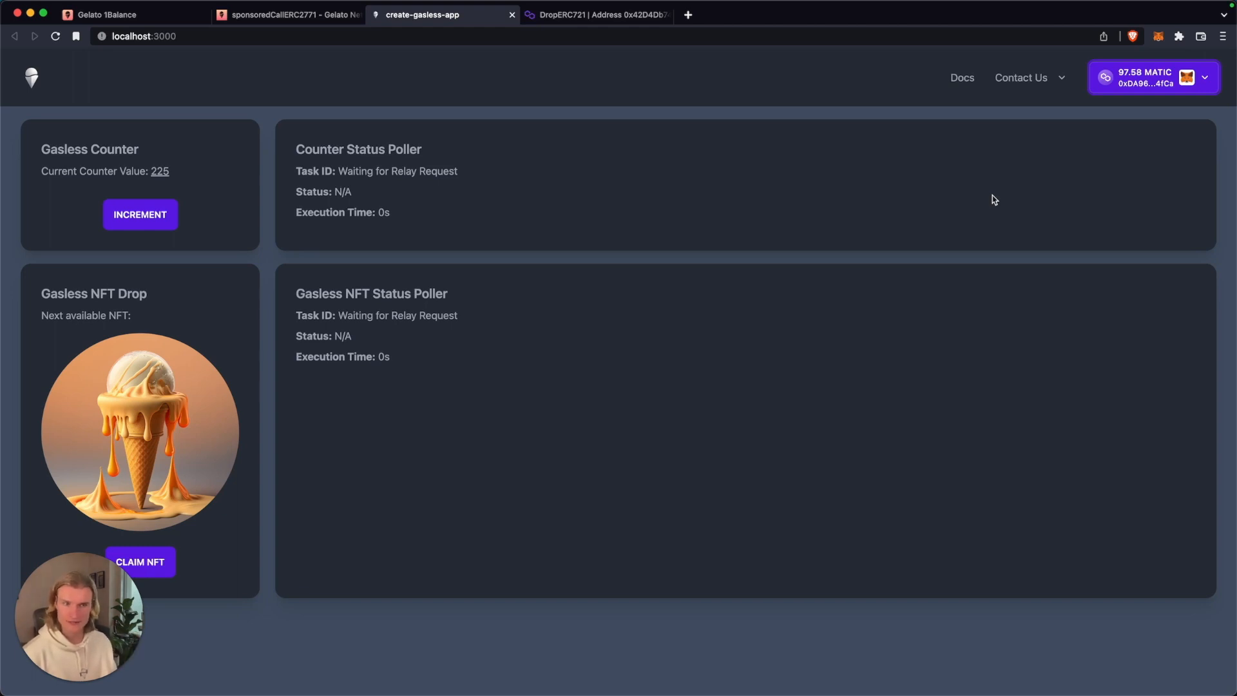
{"action": "mouse_move", "coordinate": [219, 222]}
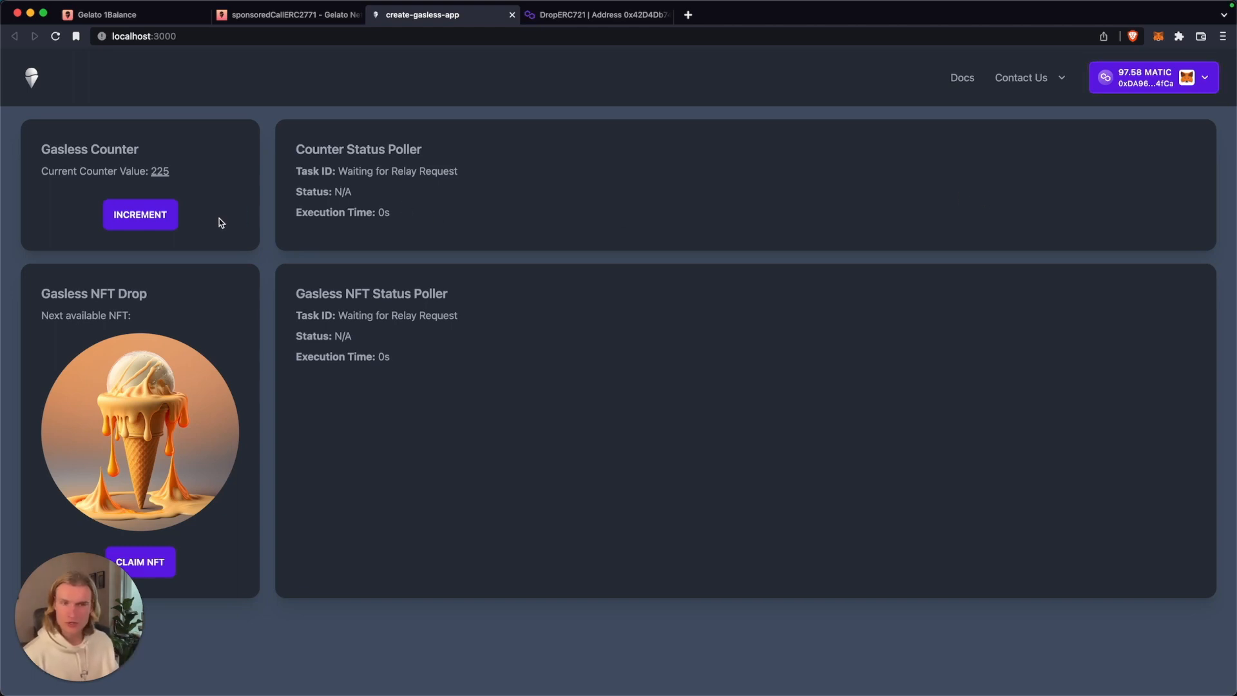
{"action": "mouse_move", "coordinate": [161, 172]}
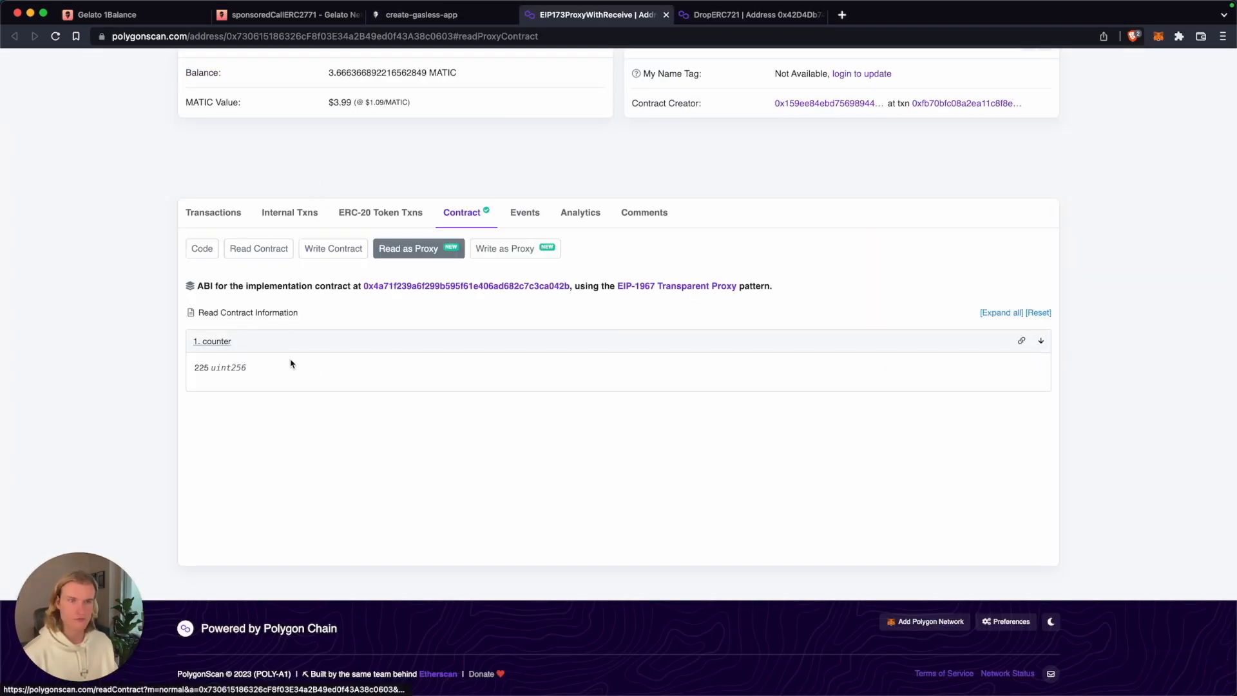
- Switch to the localhost:3000 demo tab with the zero-MATIC wallet connected
{"action": "left_click", "coordinate": [421, 15]}
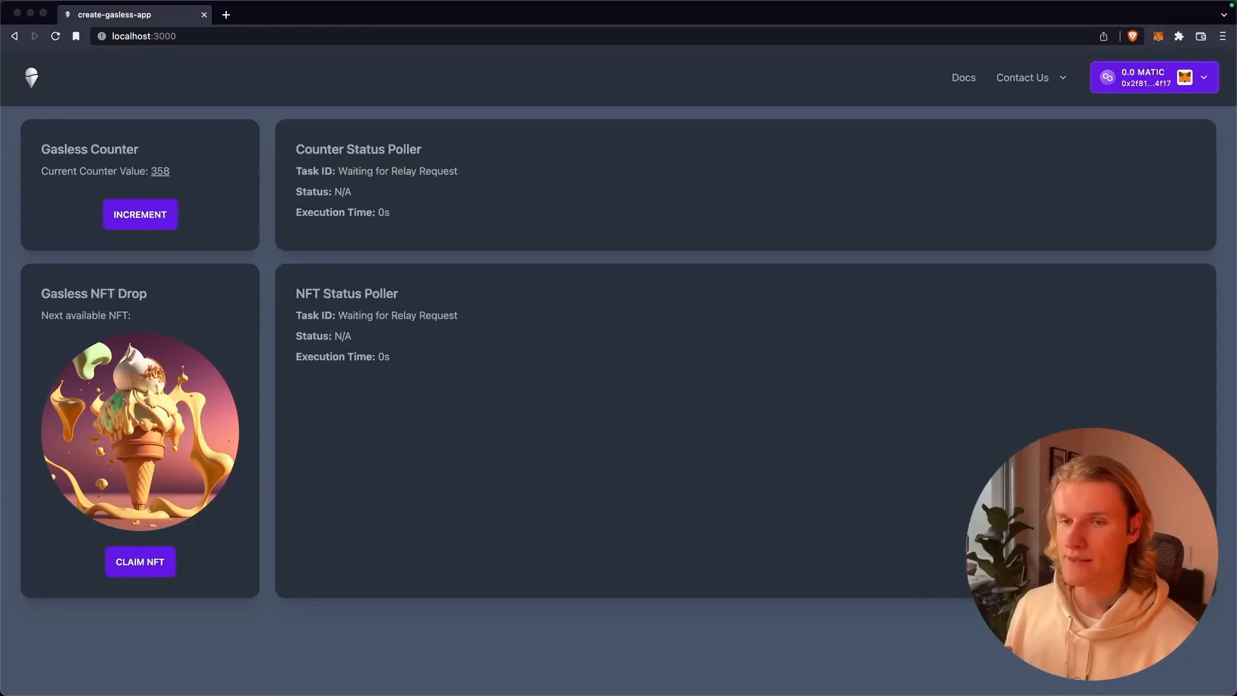
{"action": "mouse_move", "coordinate": [920, 497]}
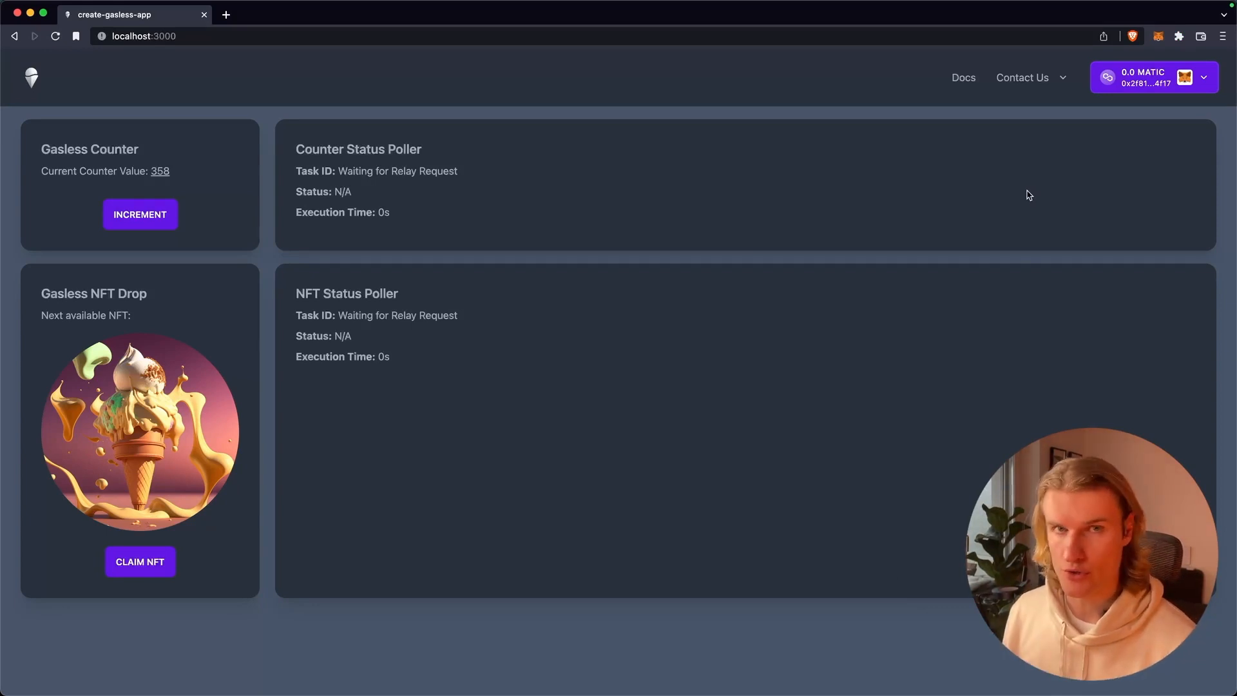
{"action": "mouse_move", "coordinate": [289, 535]}
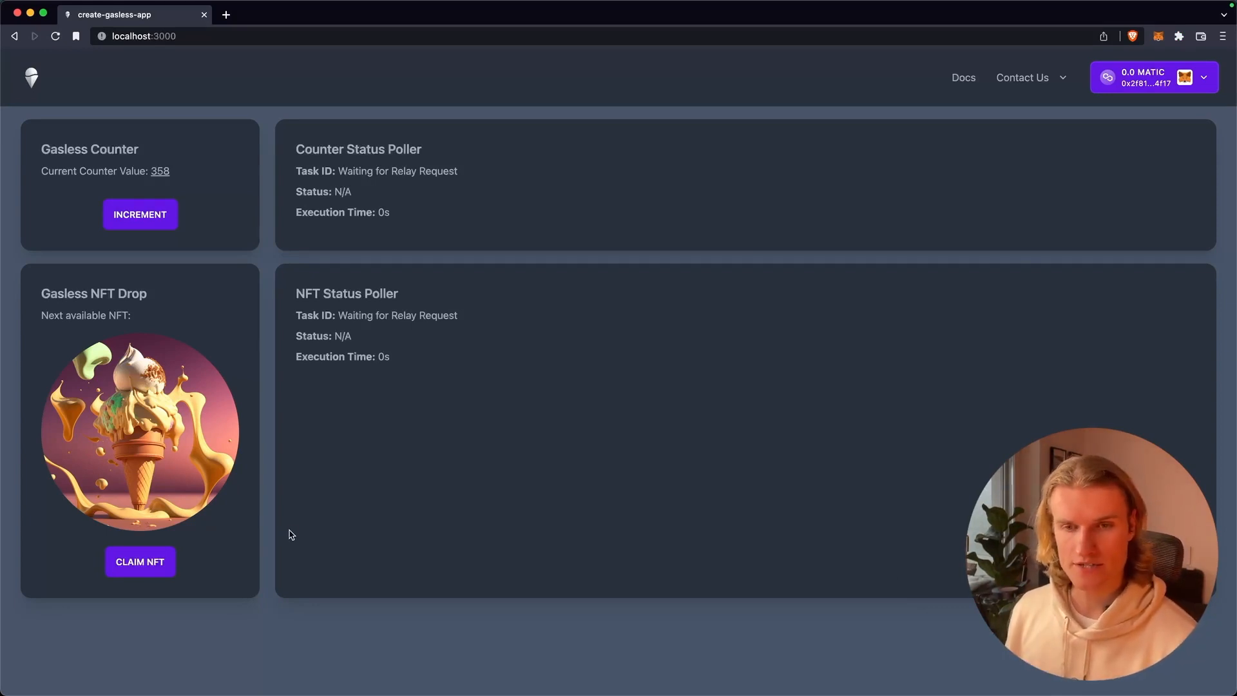
{"action": "mouse_move", "coordinate": [264, 551]}
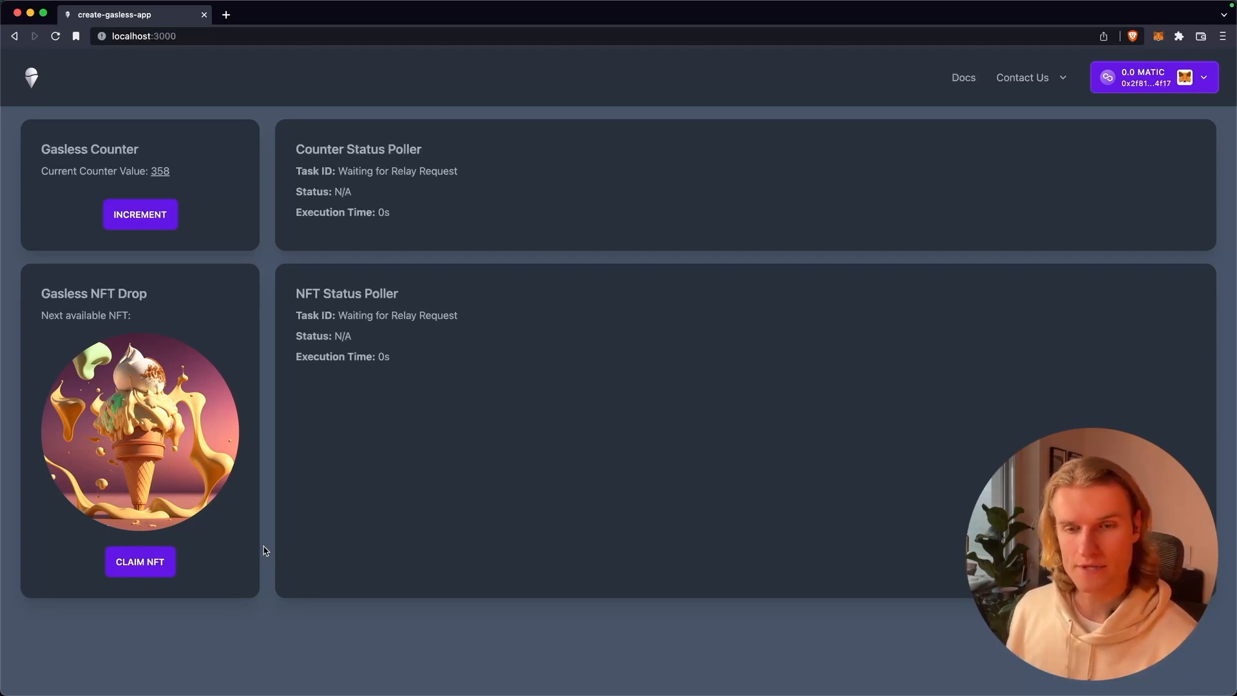
{"action": "mouse_move", "coordinate": [140, 562]}
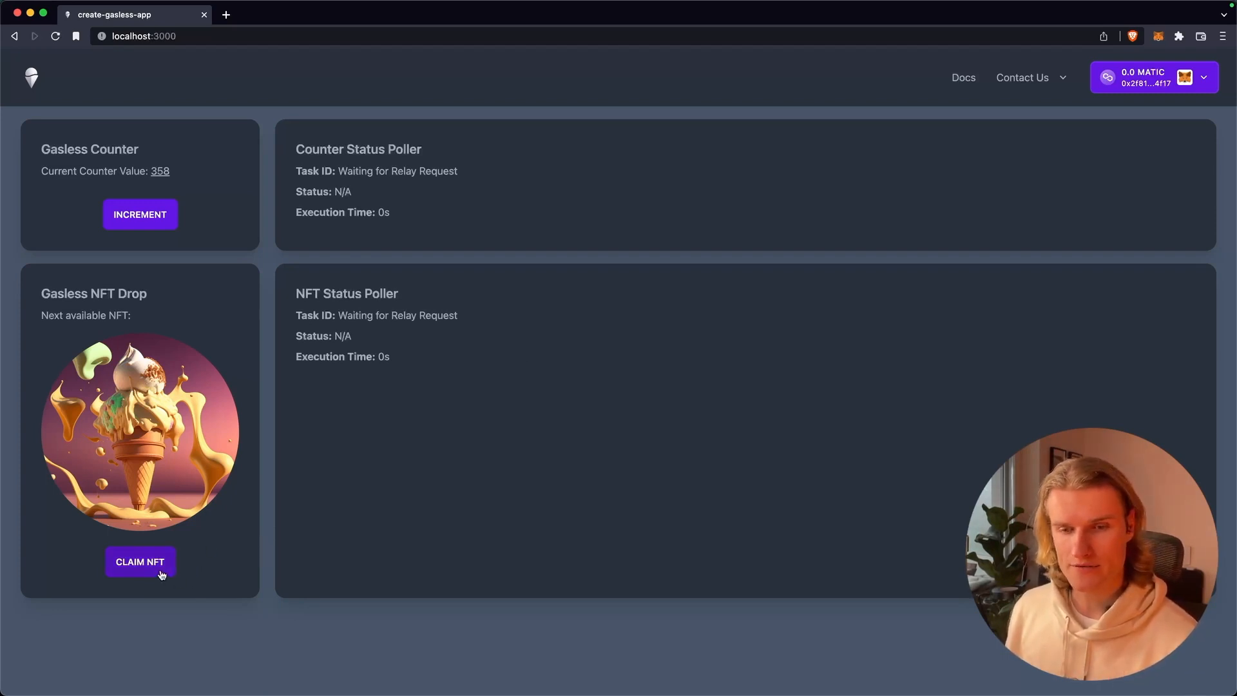
- Claim the next NFT from the zero-MATIC wallet and sign the relay request
{"action": "left_click", "coordinate": [140, 562]}
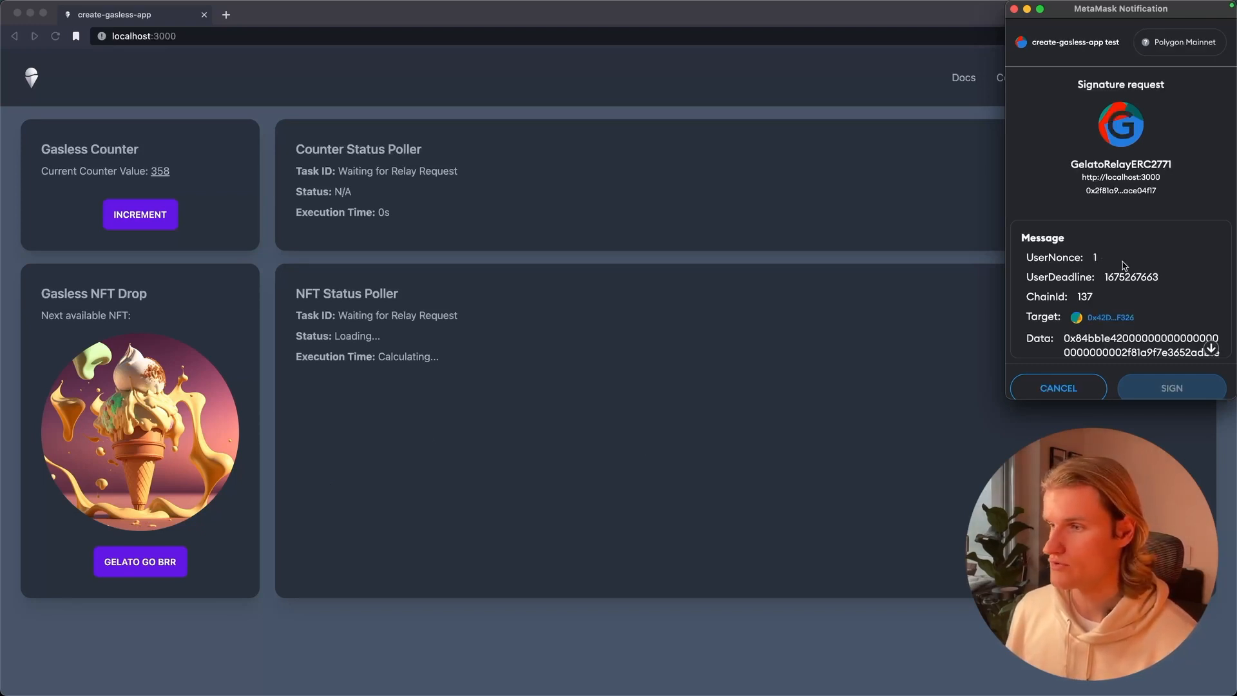
{"action": "left_click", "coordinate": [1171, 387]}
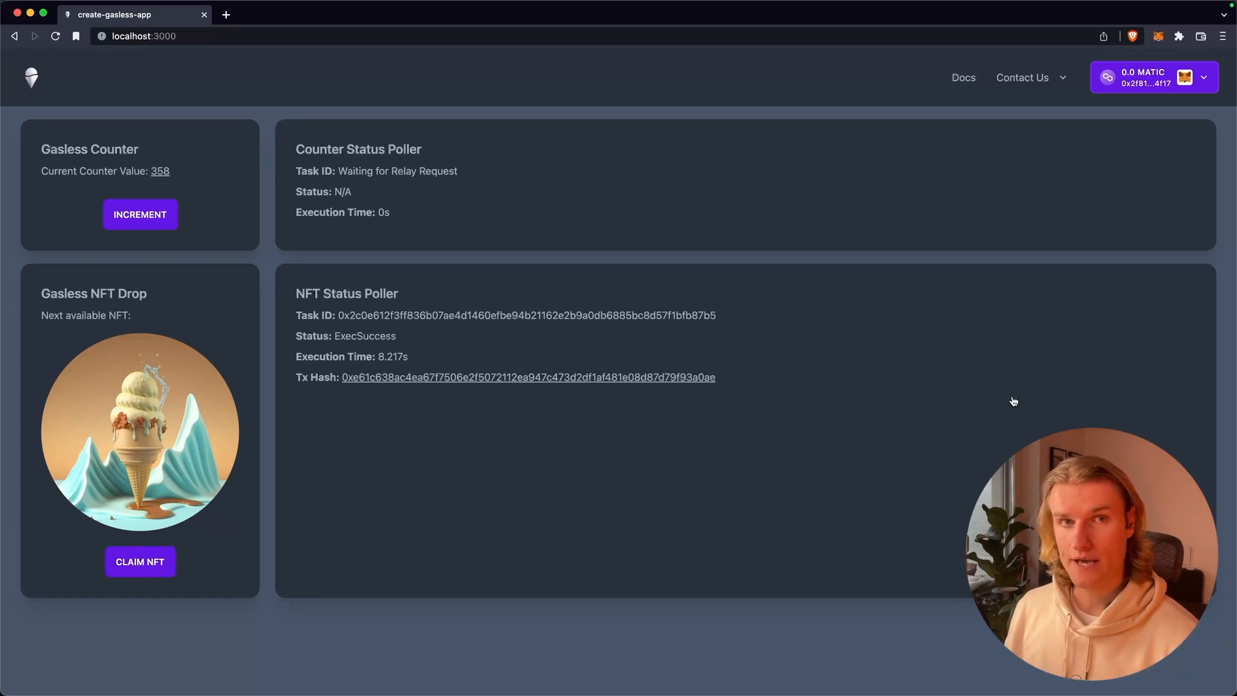
{"action": "mouse_move", "coordinate": [496, 448]}
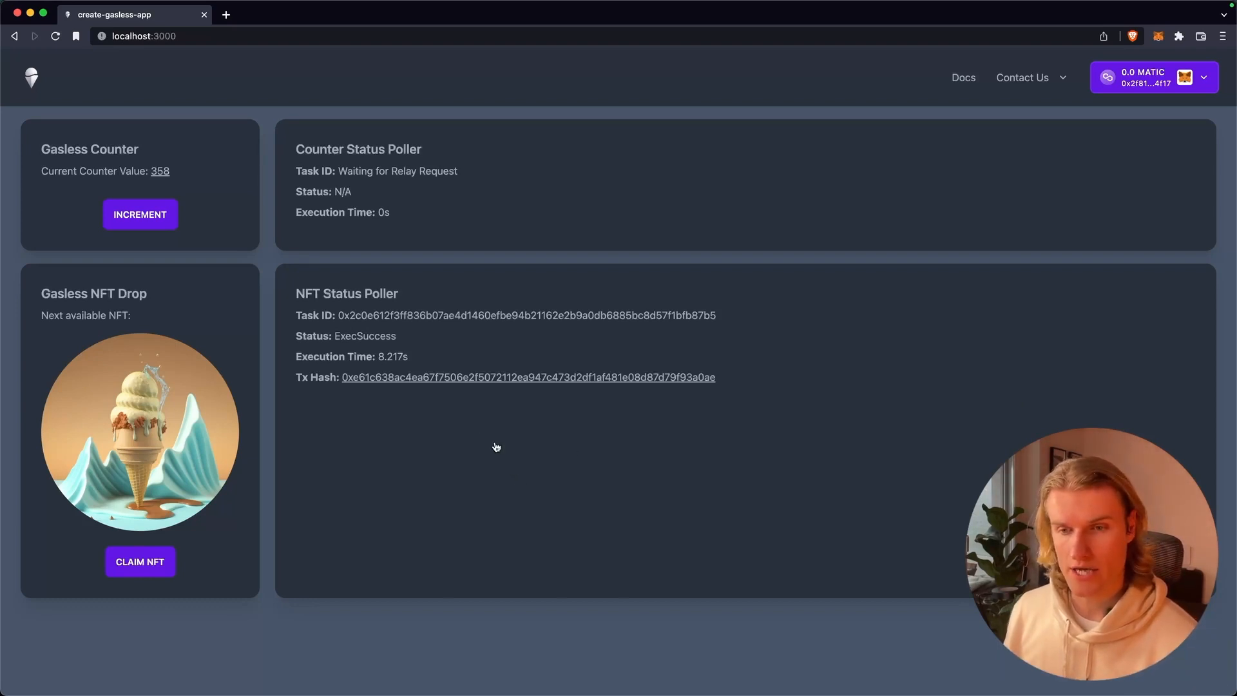
{"action": "mouse_move", "coordinate": [483, 437]}
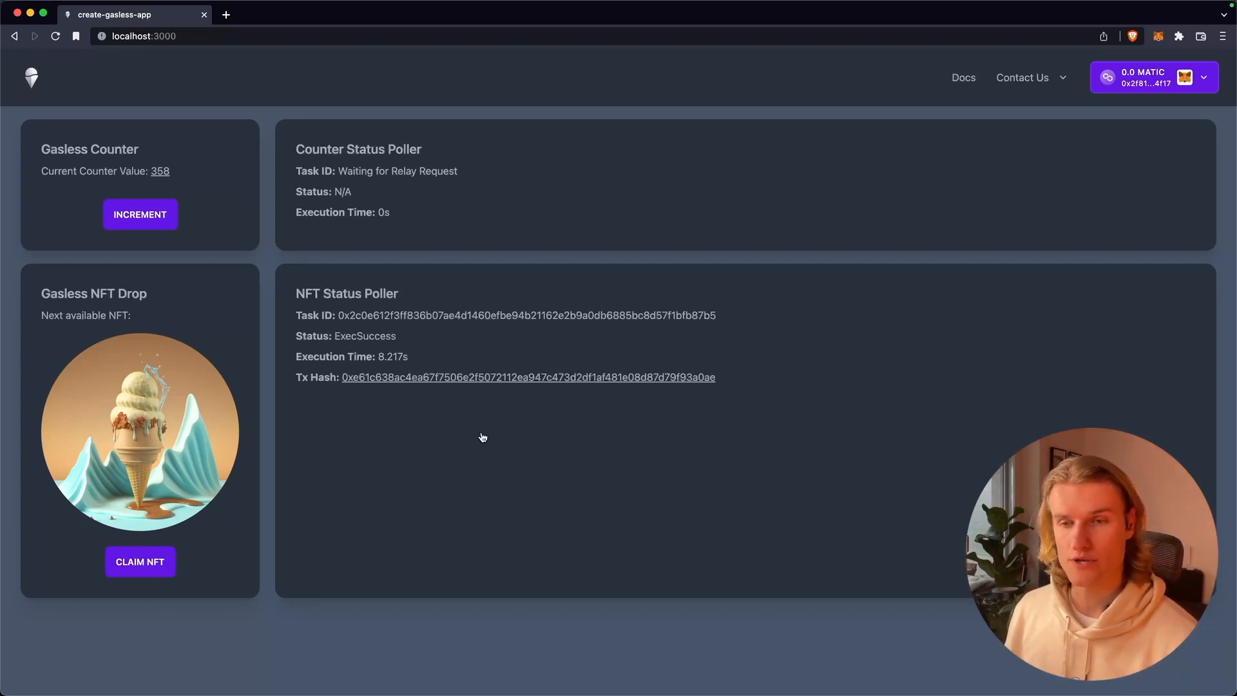
{"action": "mouse_move", "coordinate": [474, 381]}
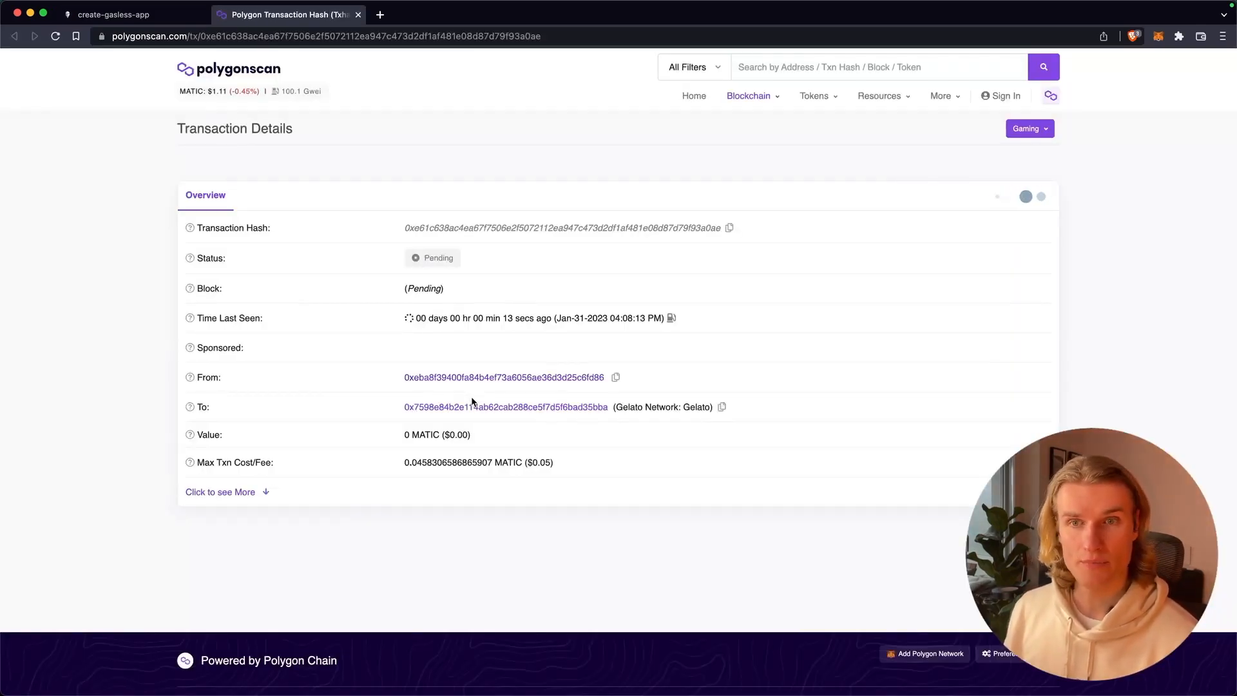
- Check the connected wallet's recent transaction activity in MetaMask
{"action": "left_click", "coordinate": [113, 14]}
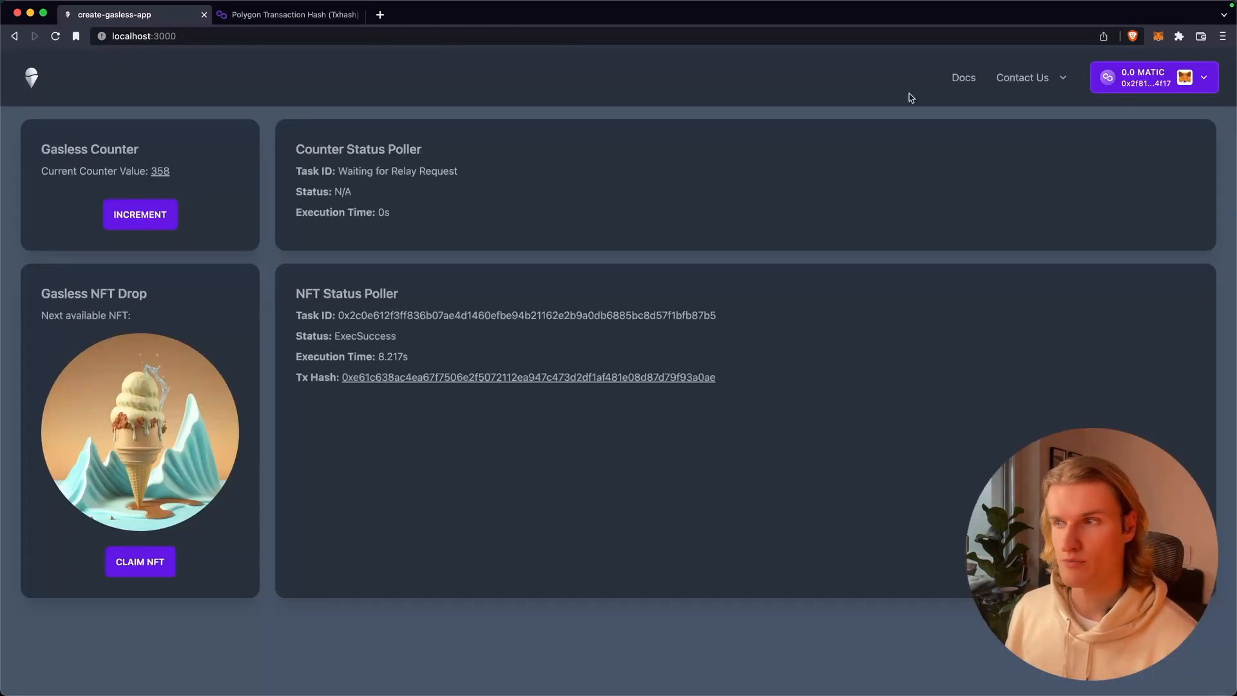
{"action": "left_click", "coordinate": [1159, 36]}
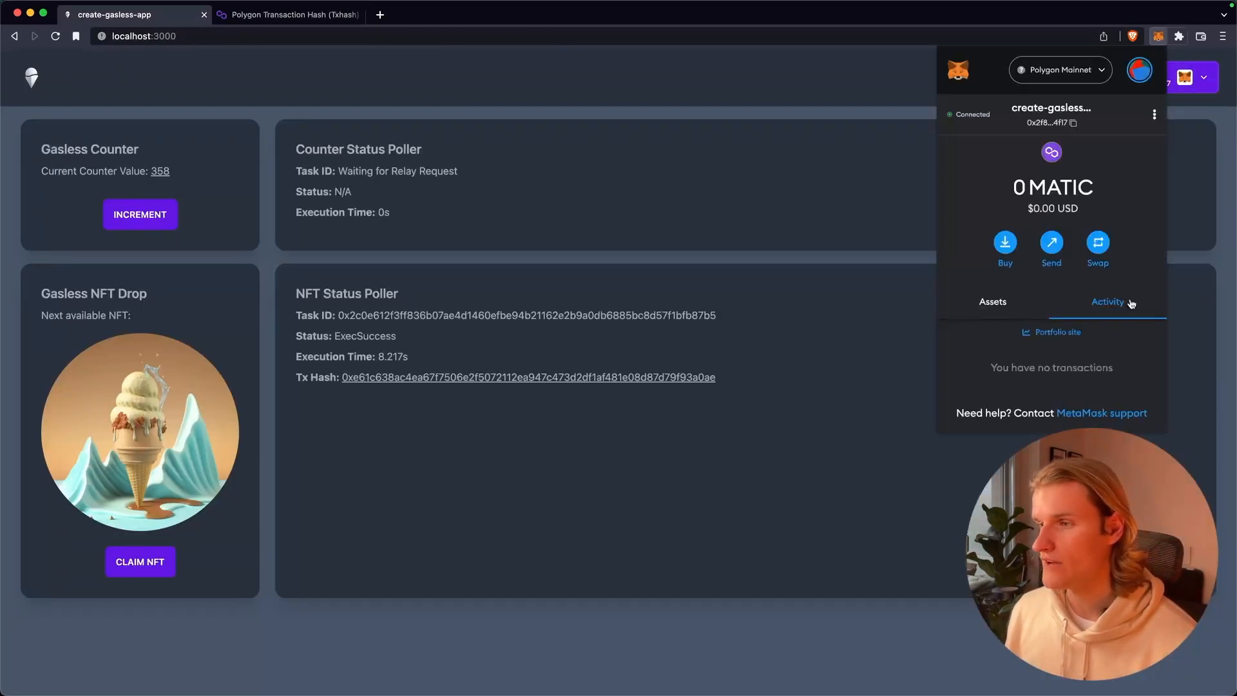
{"action": "left_click", "coordinate": [1058, 332]}
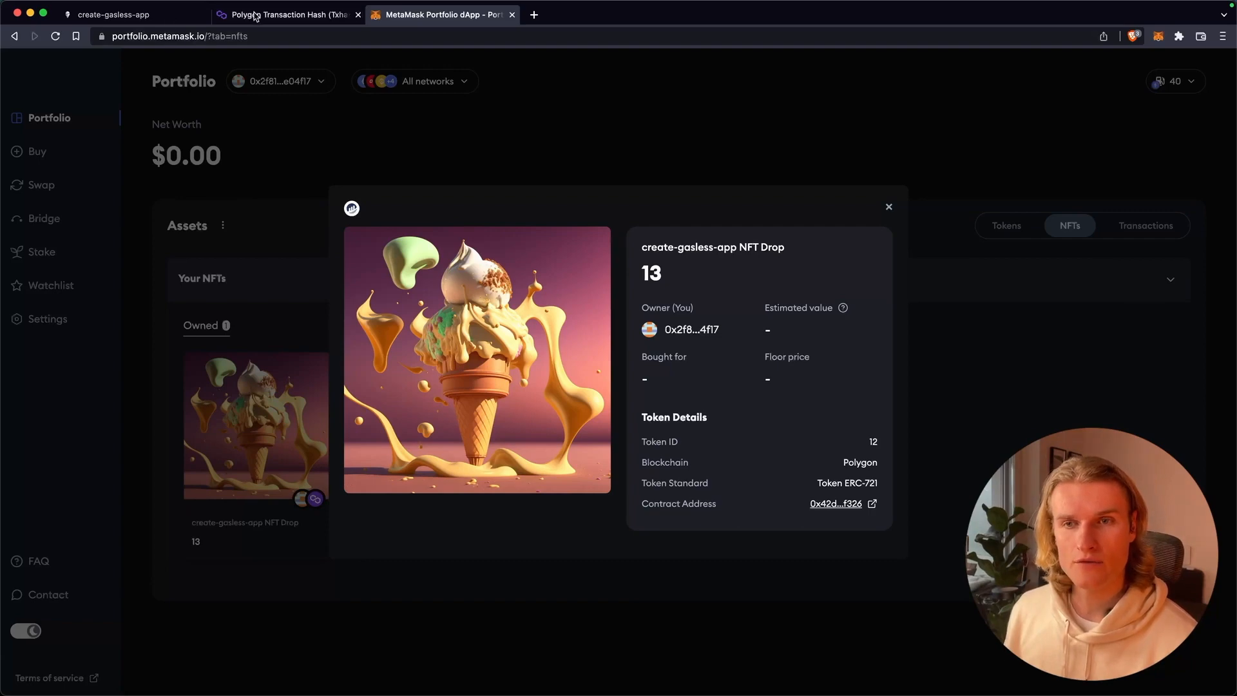
- Review the relayed transaction's Mint and Tokens Transferred rows for token 13 on PolygonScan
{"action": "left_click", "coordinate": [288, 14]}
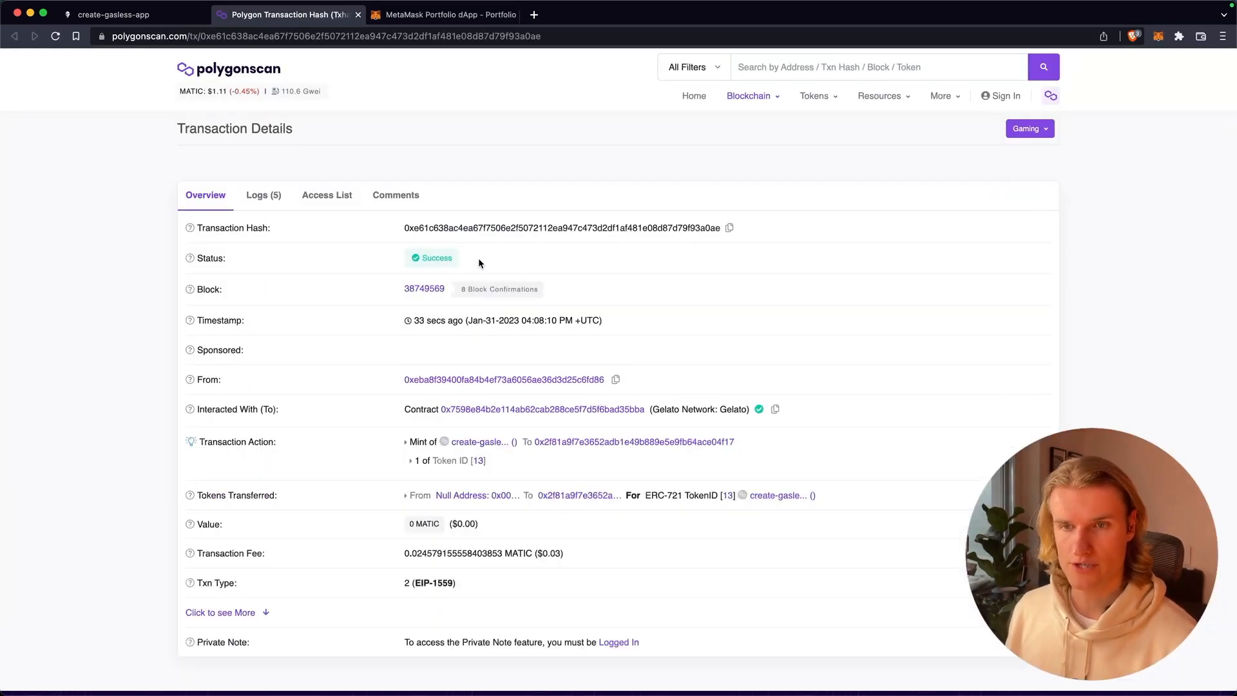
{"action": "mouse_move", "coordinate": [483, 442]}
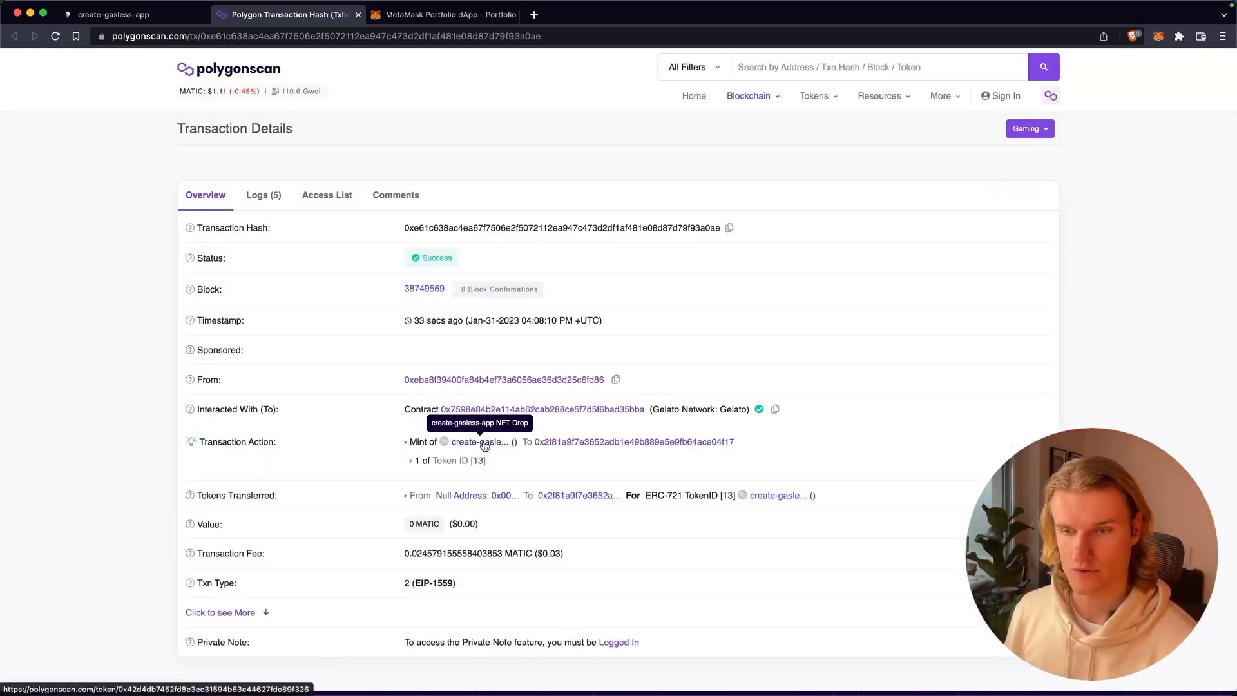
{"action": "scroll", "scroll_direction": "down", "scroll_amount": 3}
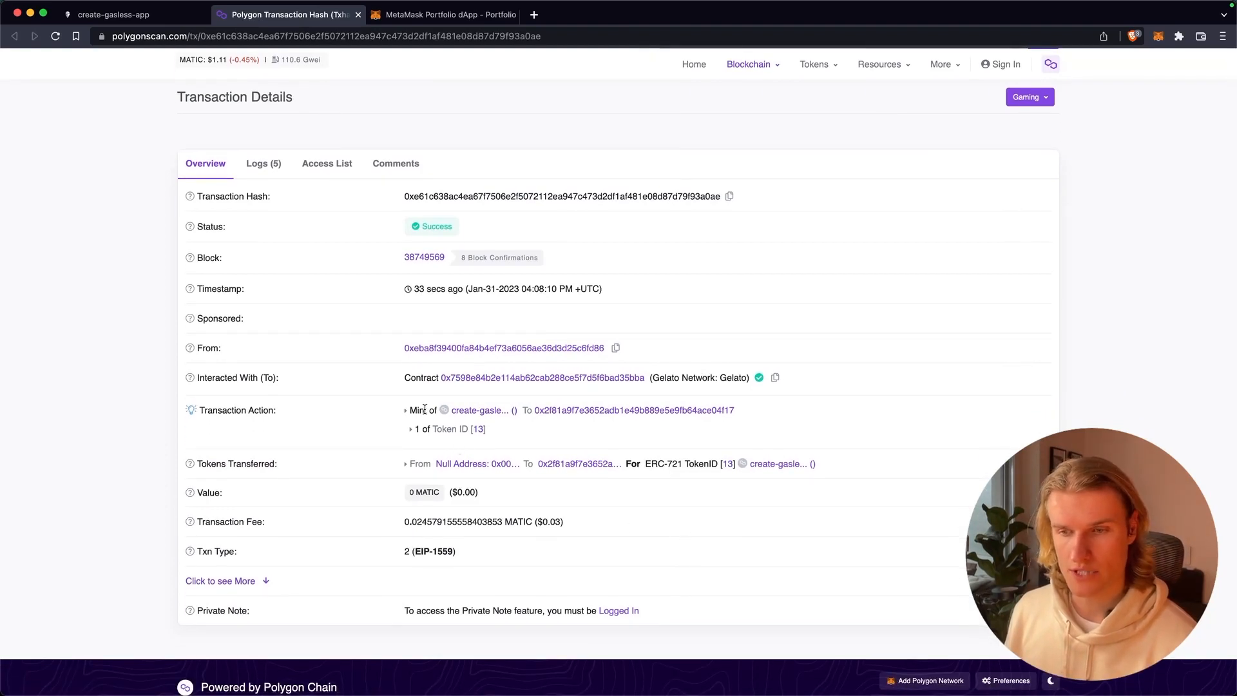
{"action": "scroll", "scroll_direction": "down", "scroll_amount": 3}
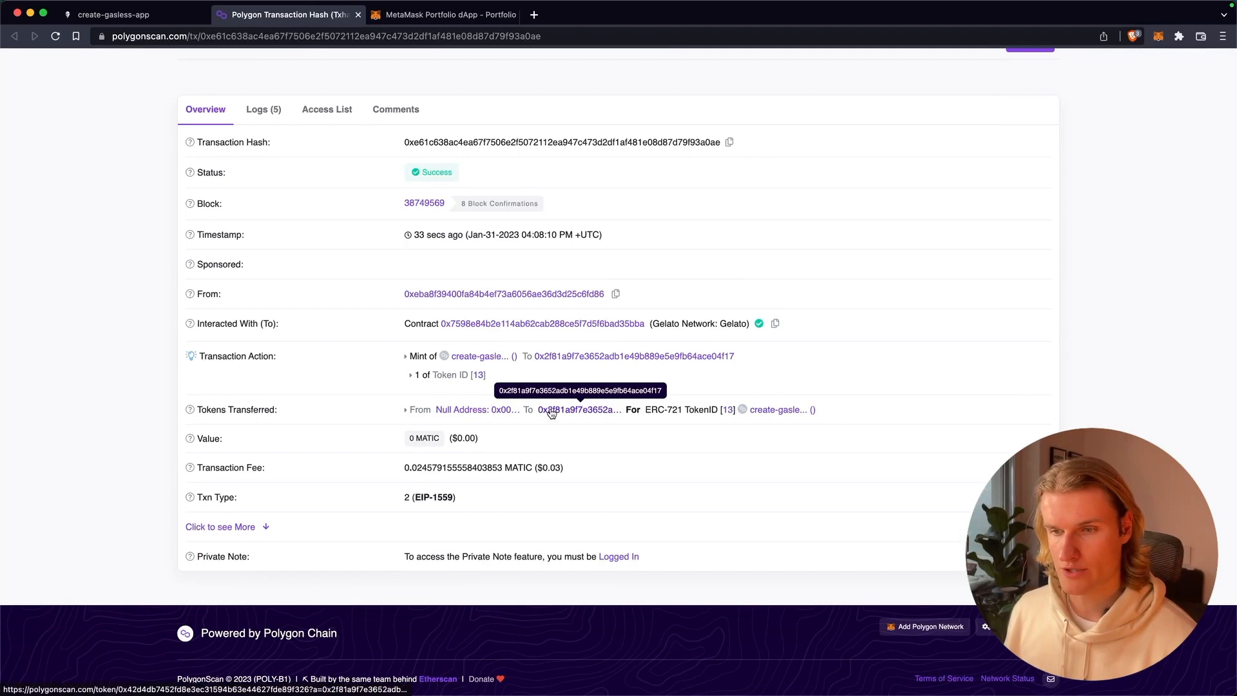
{"action": "left_click", "coordinate": [115, 14]}
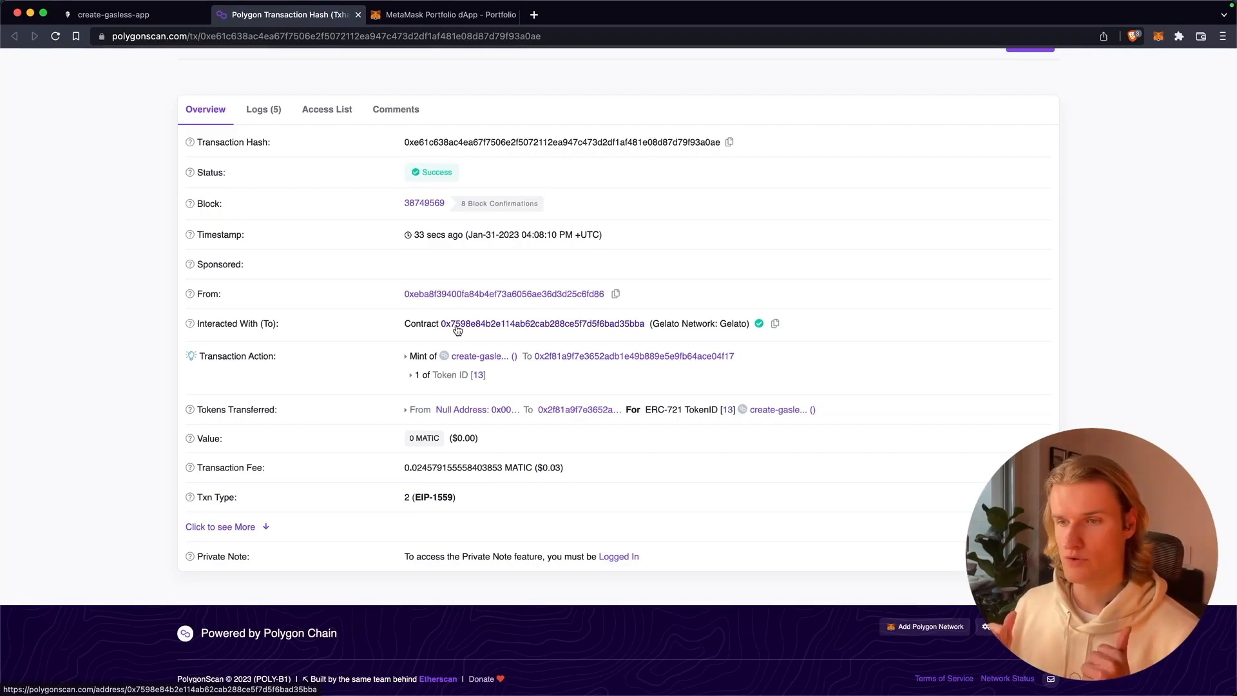
{"action": "left_click", "coordinate": [115, 14]}
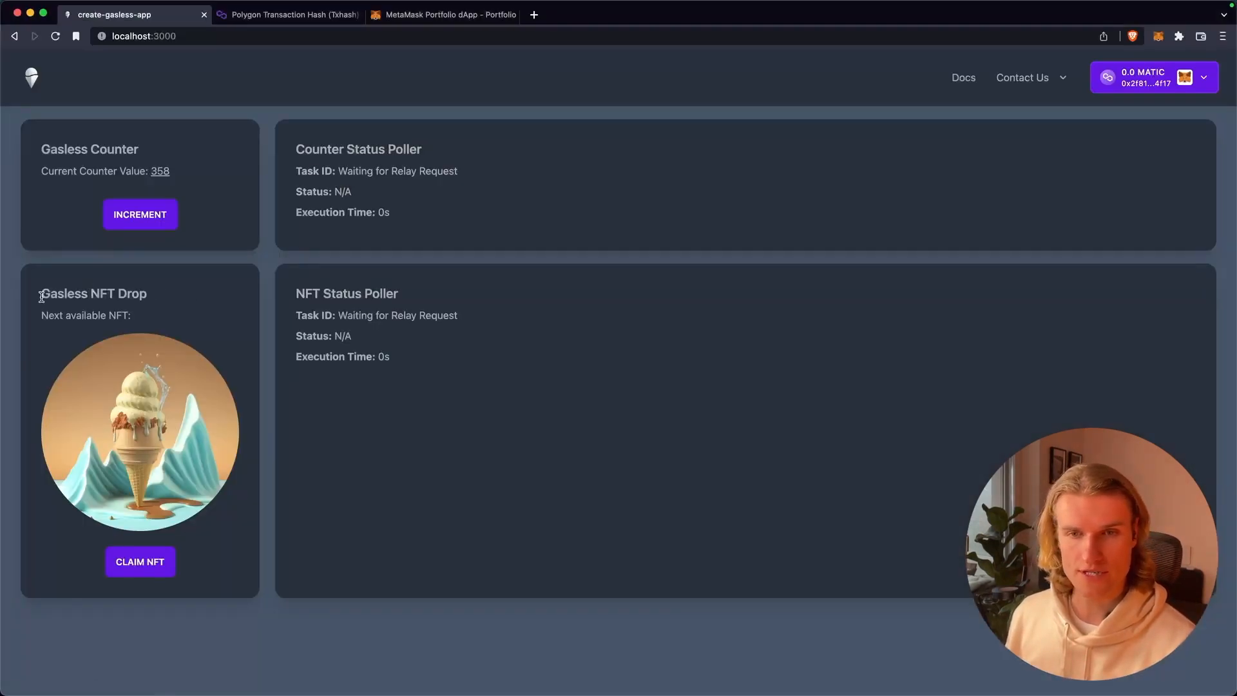
- Open the GaslessNFTApp component source with the NFT drop address and relay hooks
{"action": "double_click", "coordinate": [93, 294]}
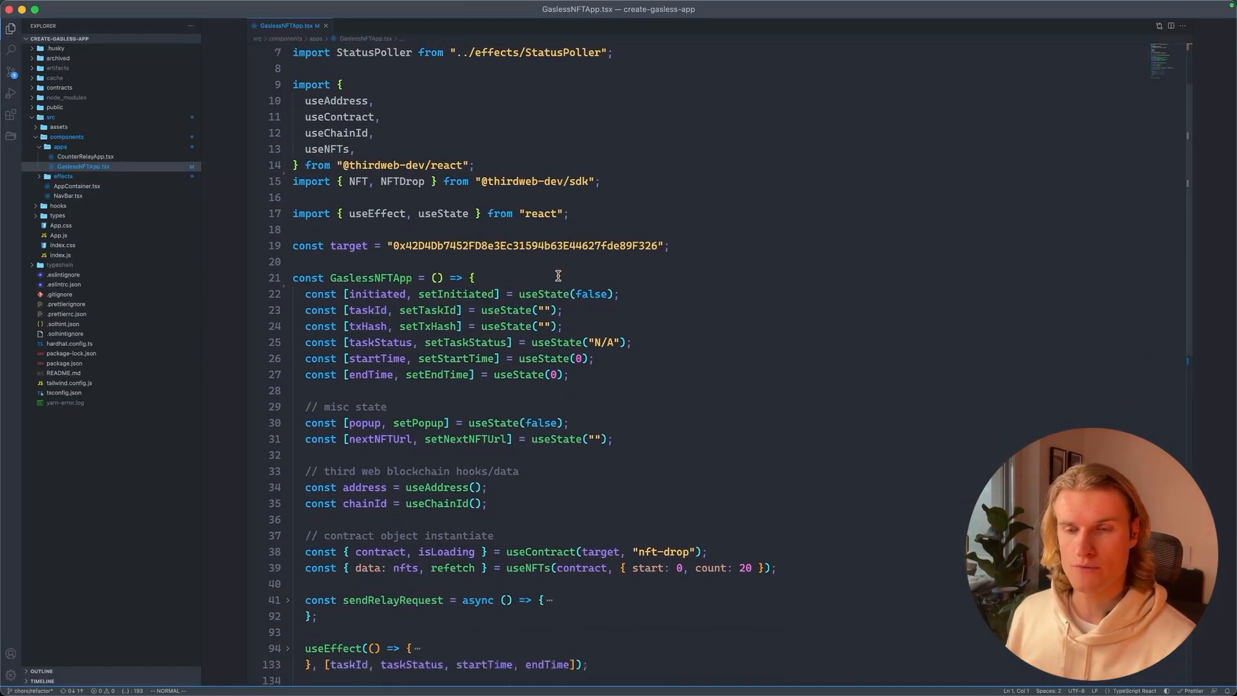
{"action": "scroll", "scroll_direction": "down", "scroll_amount": 3}
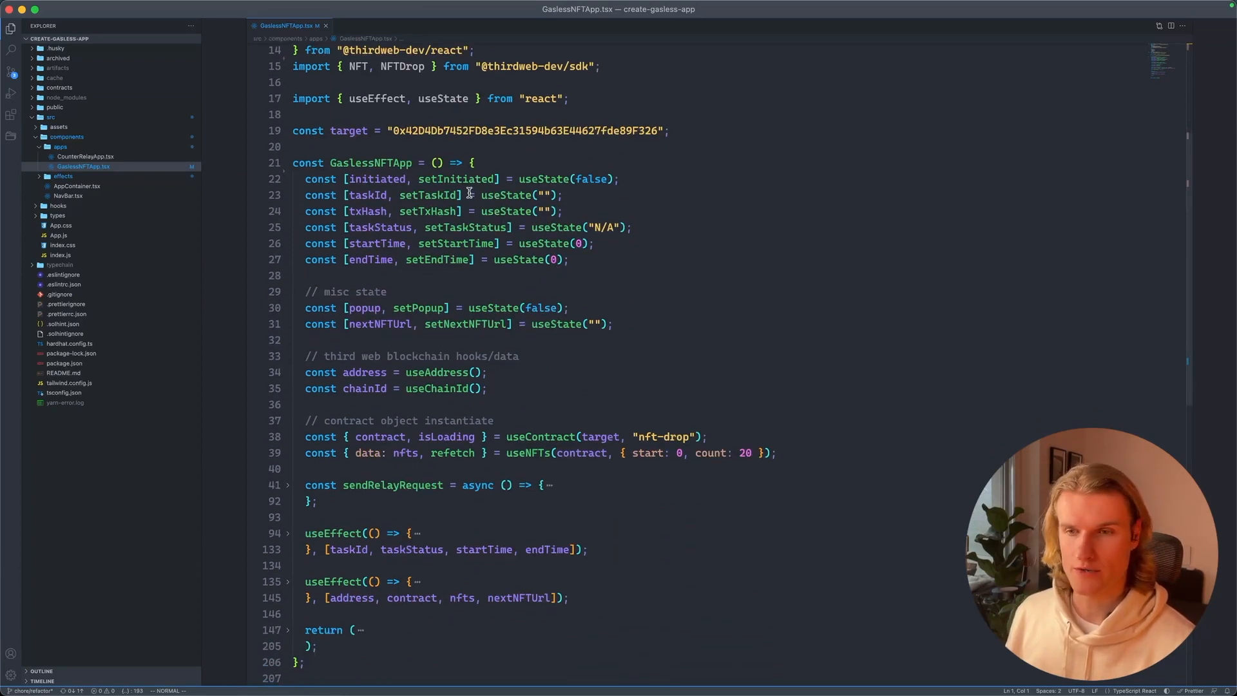
{"action": "scroll", "scroll_direction": "down", "scroll_amount": 3}
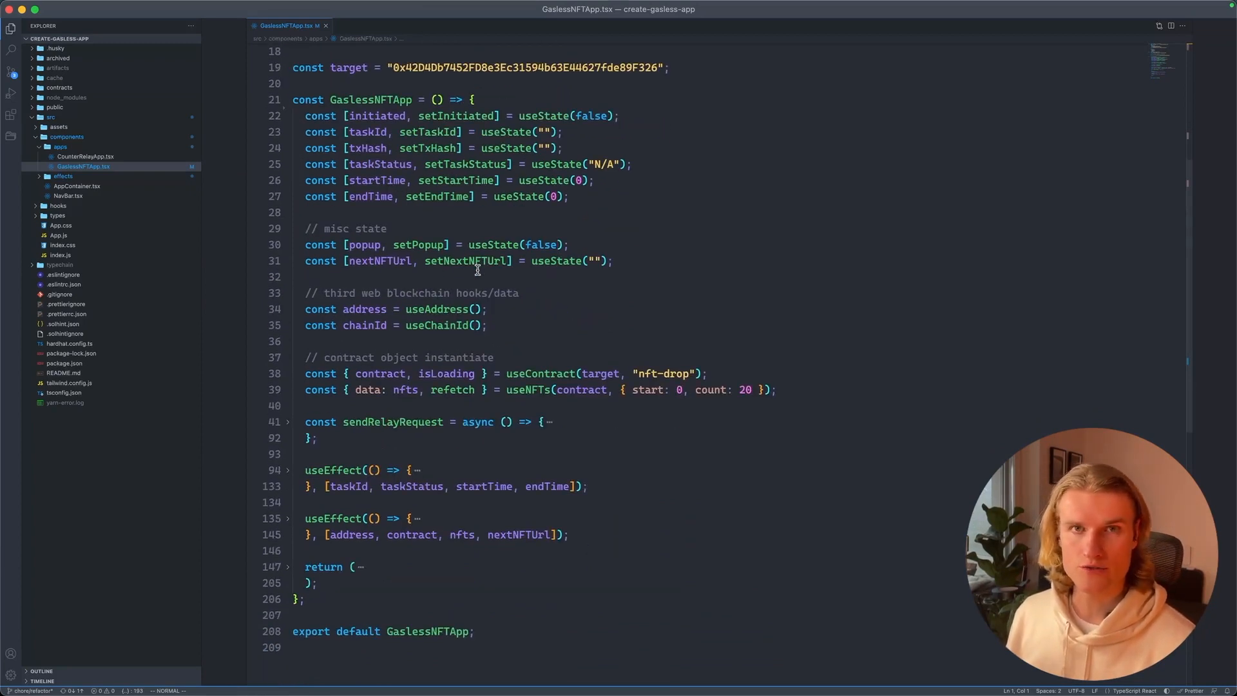
{"action": "scroll", "scroll_direction": "up", "scroll_amount": 3}
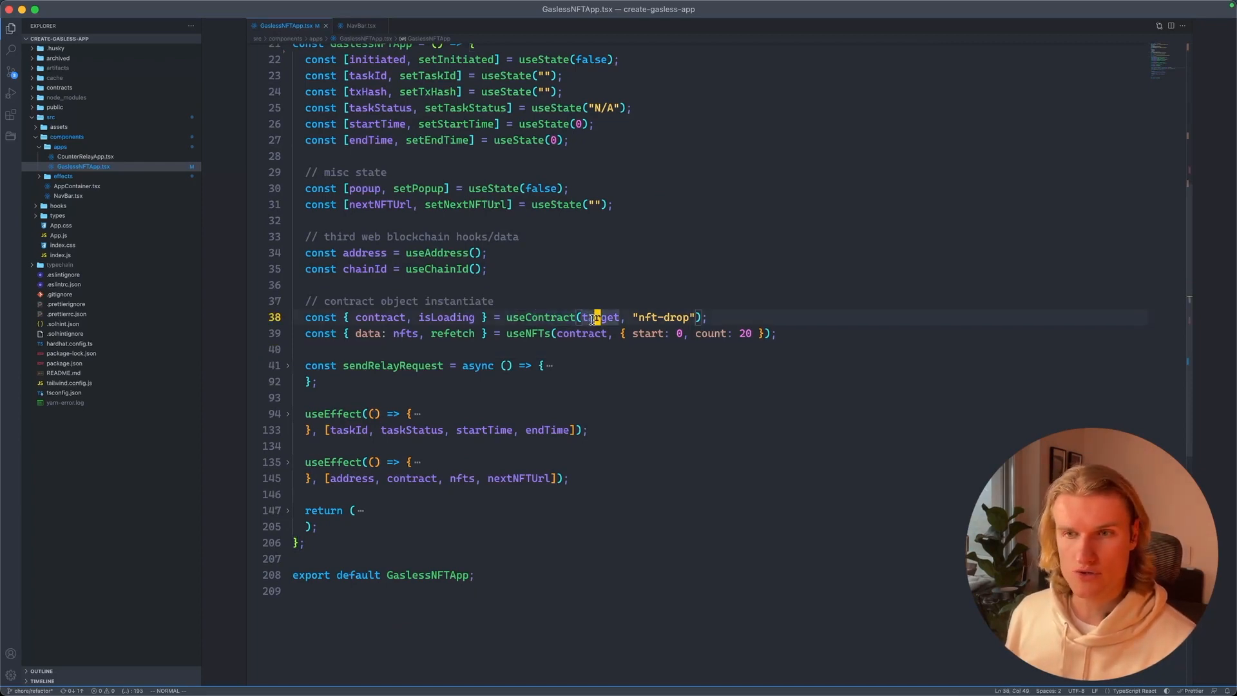
{"action": "scroll", "scroll_direction": "up", "scroll_amount": 3}
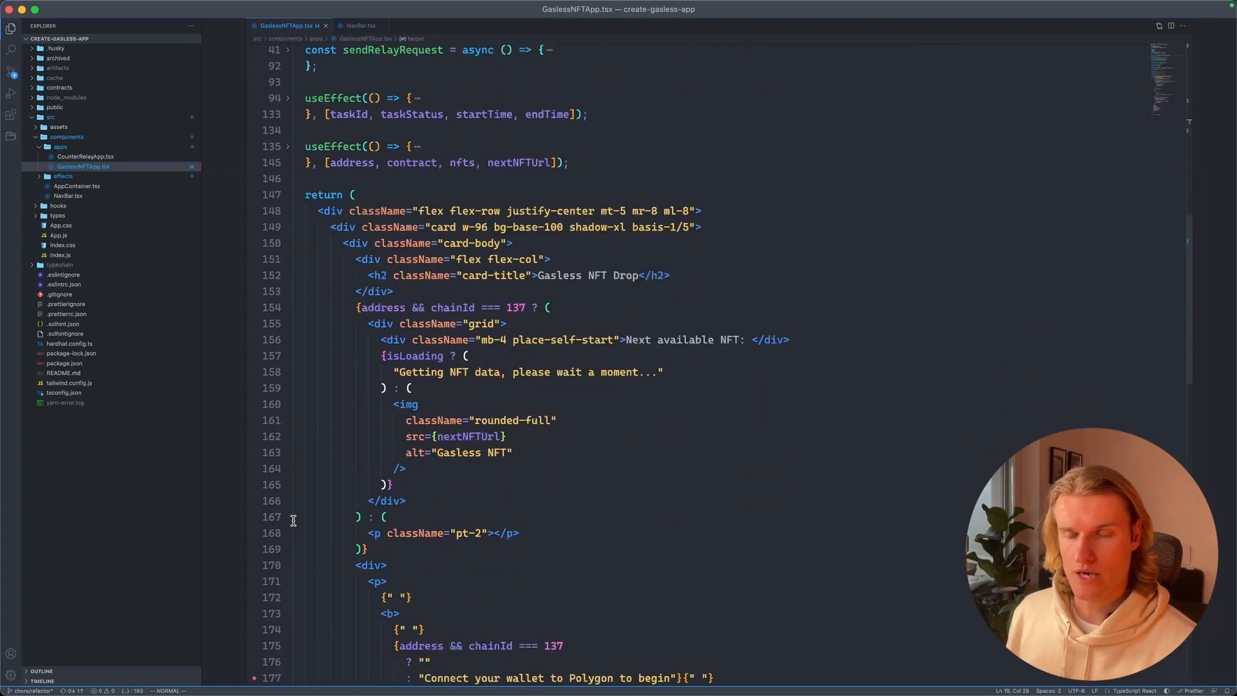
{"action": "scroll", "scroll_direction": "down", "scroll_amount": 3}
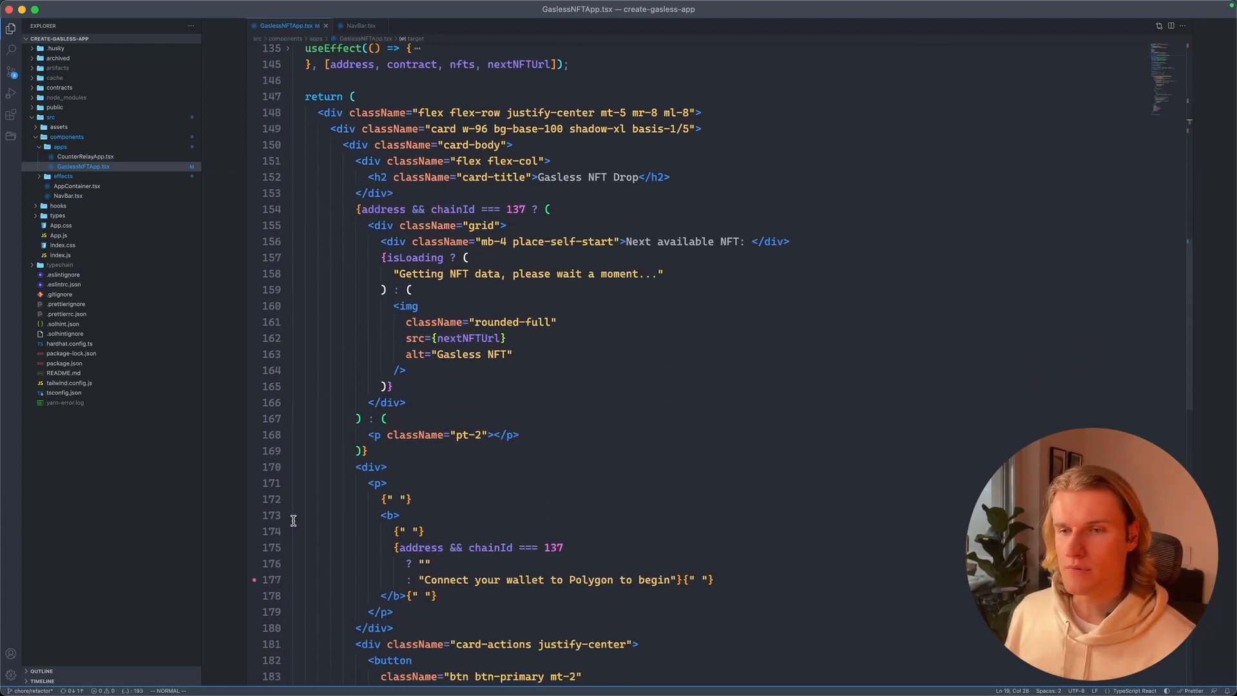
{"action": "scroll", "scroll_direction": "down", "scroll_amount": 3}
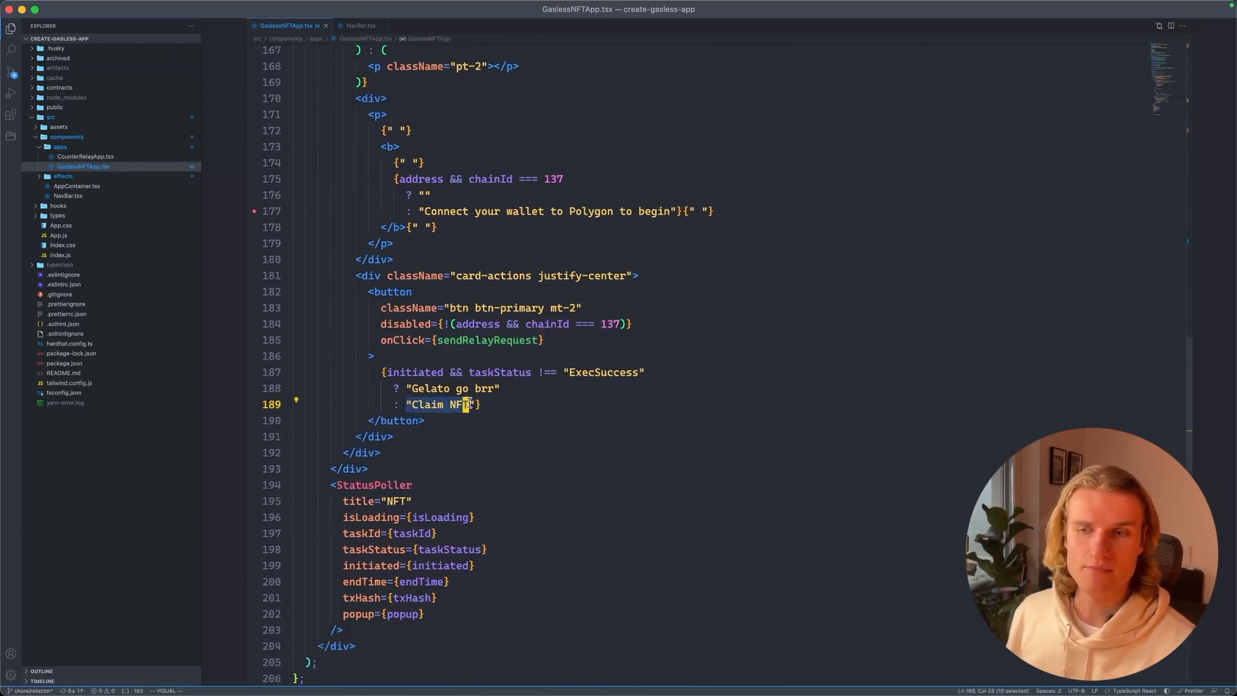
{"action": "scroll", "scroll_direction": "up", "scroll_amount": 3}
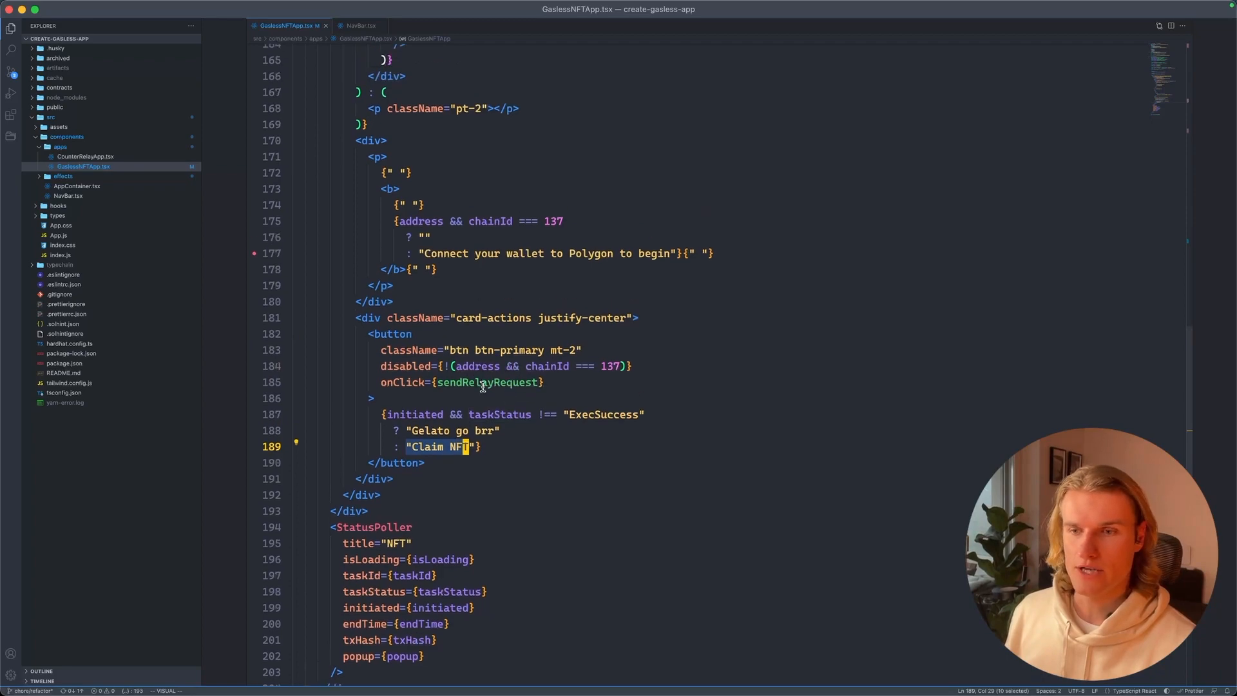
{"action": "scroll", "scroll_direction": "up", "scroll_amount": 3}
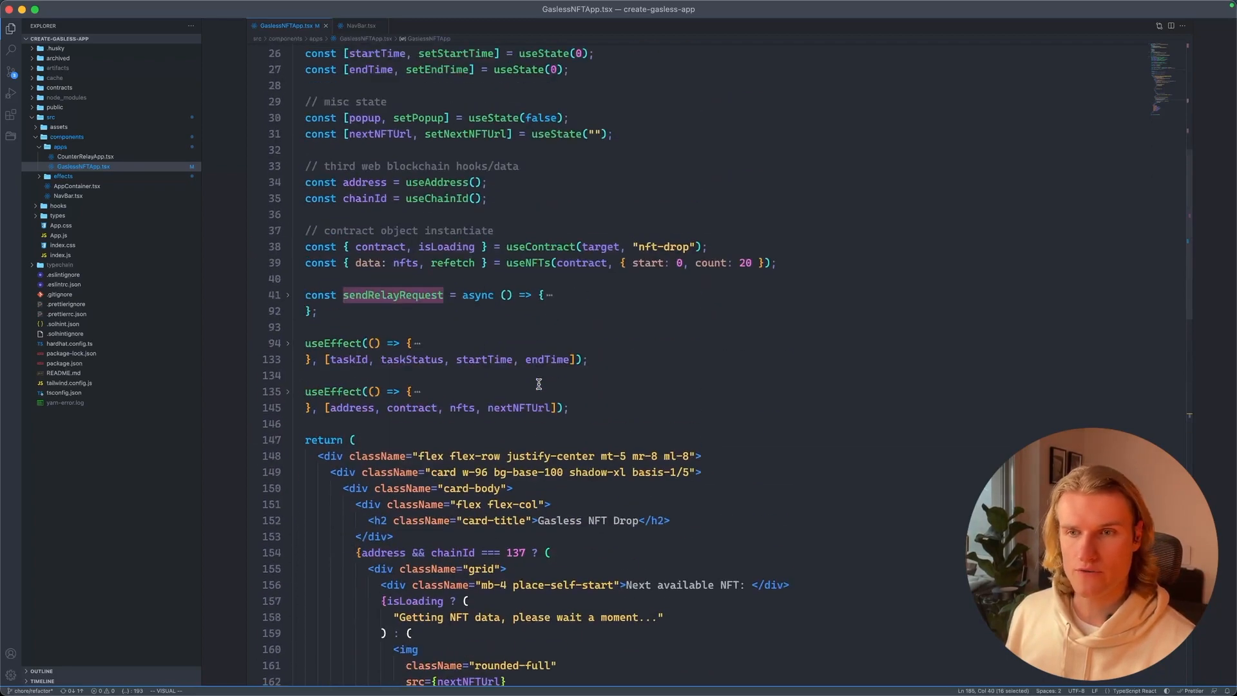
{"action": "scroll", "scroll_direction": "up", "scroll_amount": 3}
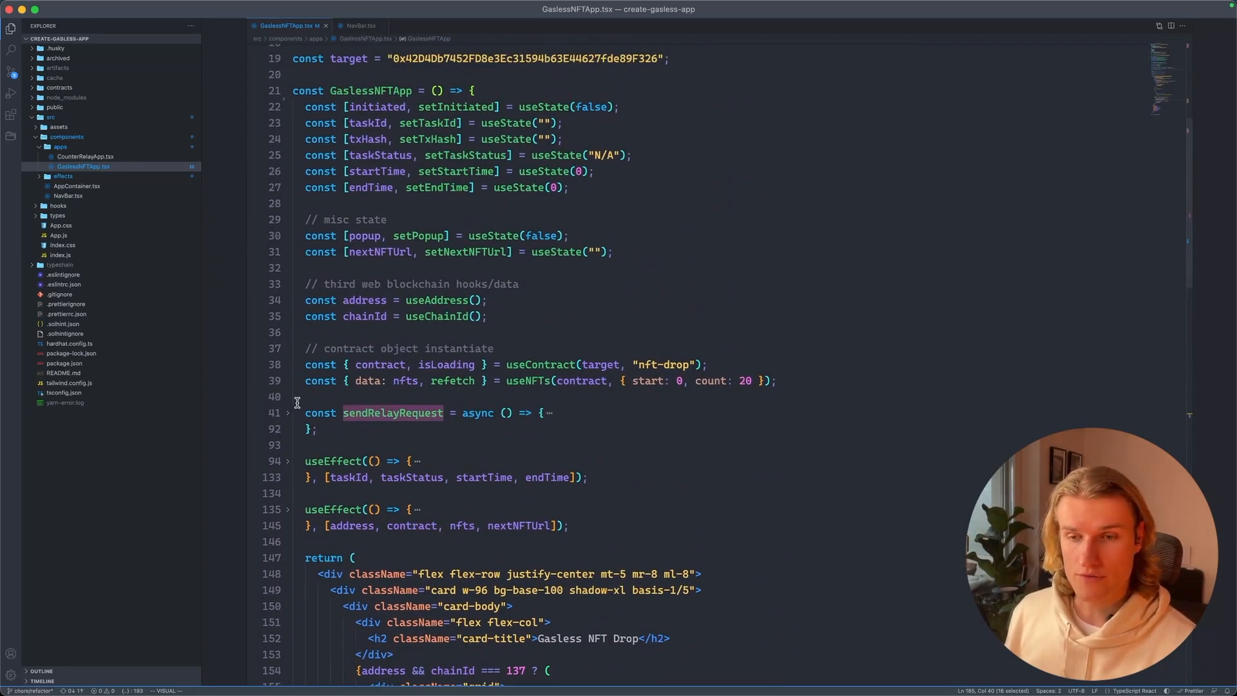
- Expand sendRelayRequest and scroll through its Gelato Relay setup code
{"action": "left_click", "coordinate": [289, 413]}
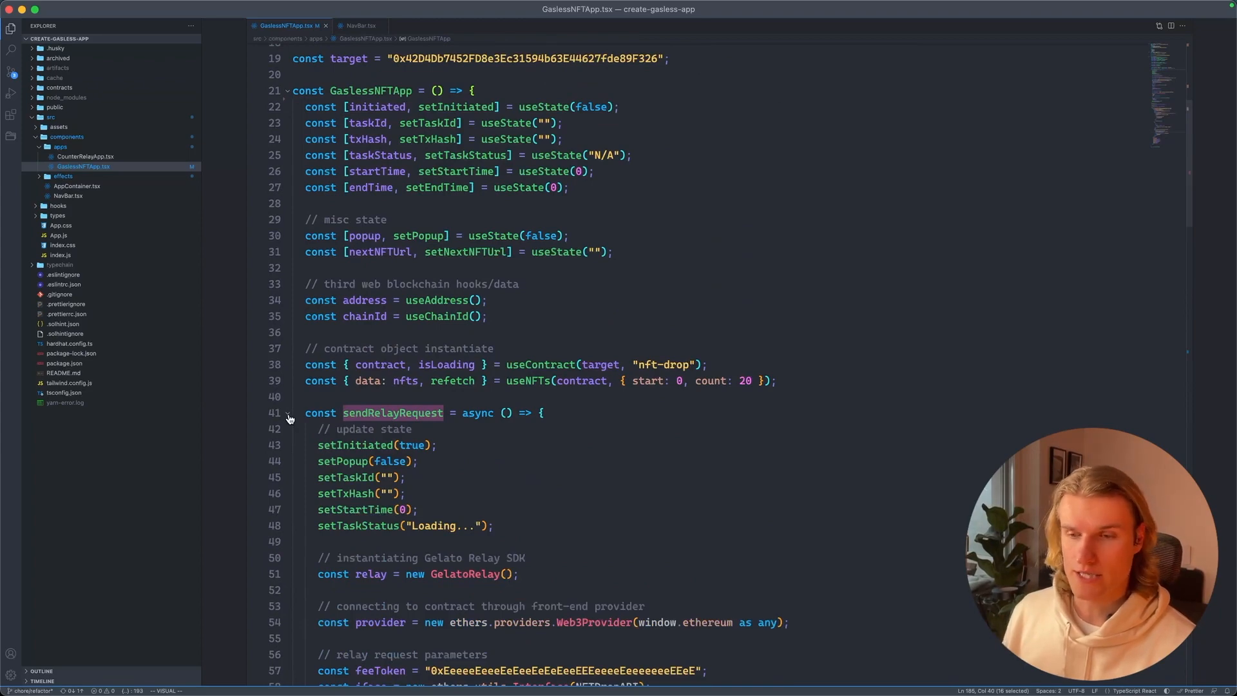
{"action": "scroll", "scroll_direction": "down", "scroll_amount": 3}
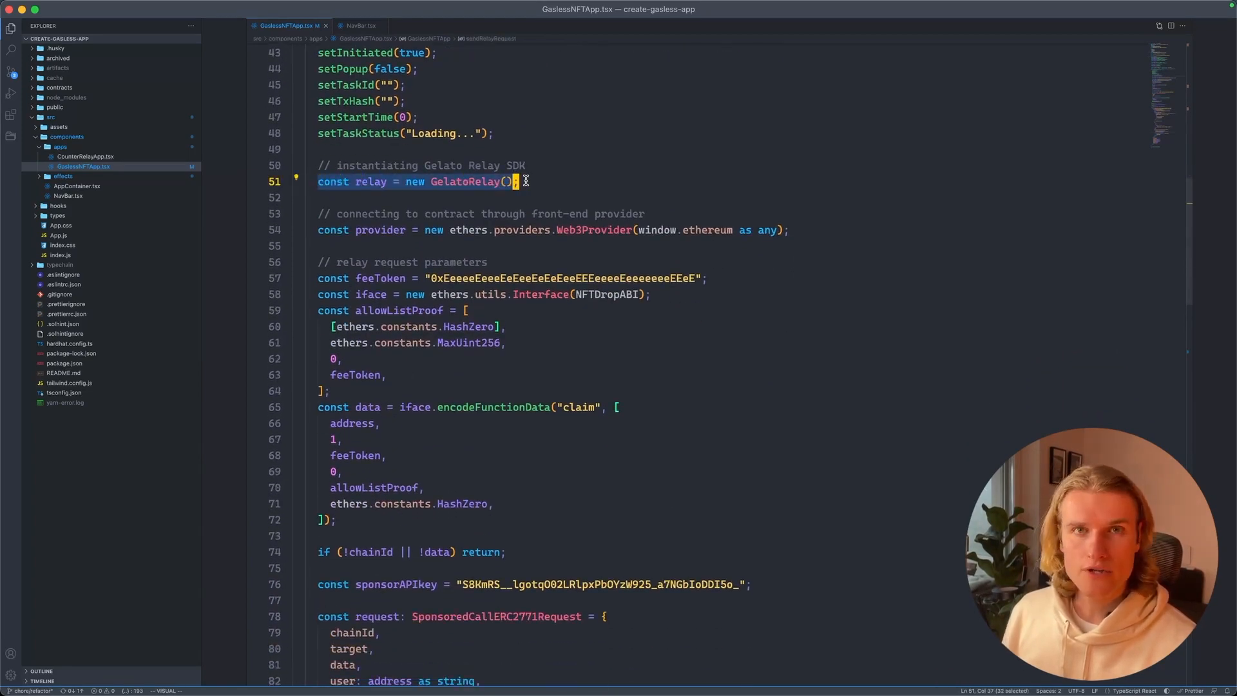
{"action": "mouse_move", "coordinate": [523, 199]}
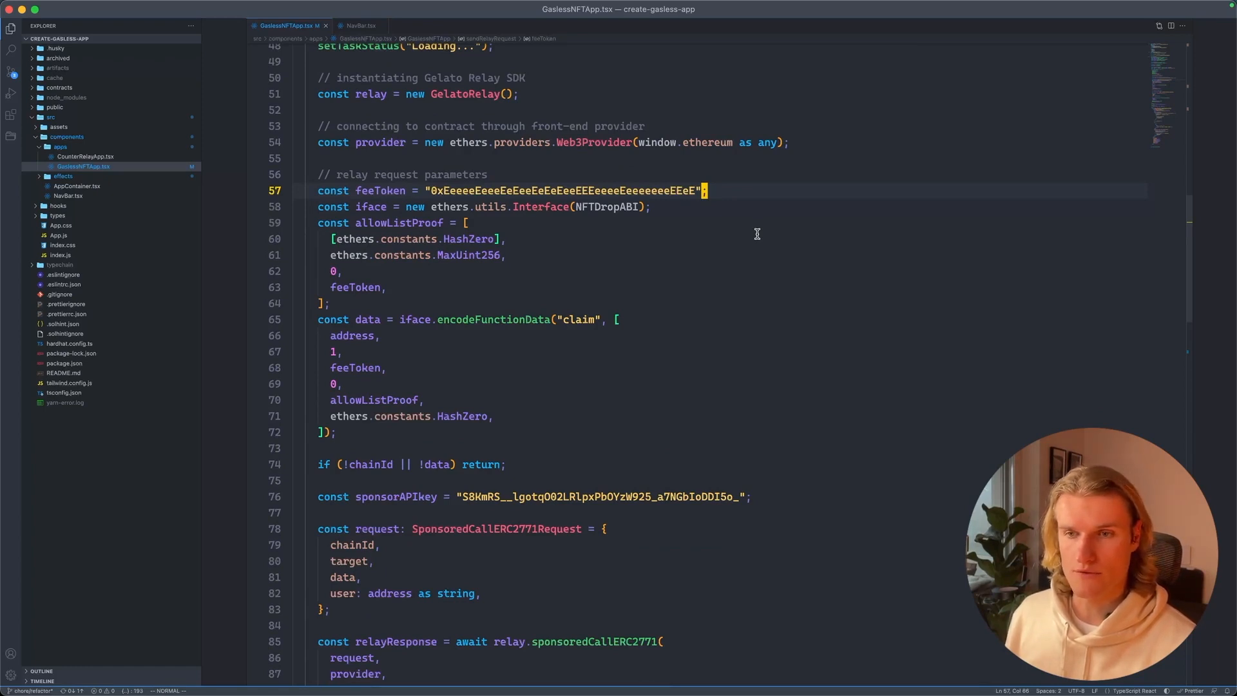
{"action": "scroll", "scroll_direction": "down", "scroll_amount": 3}
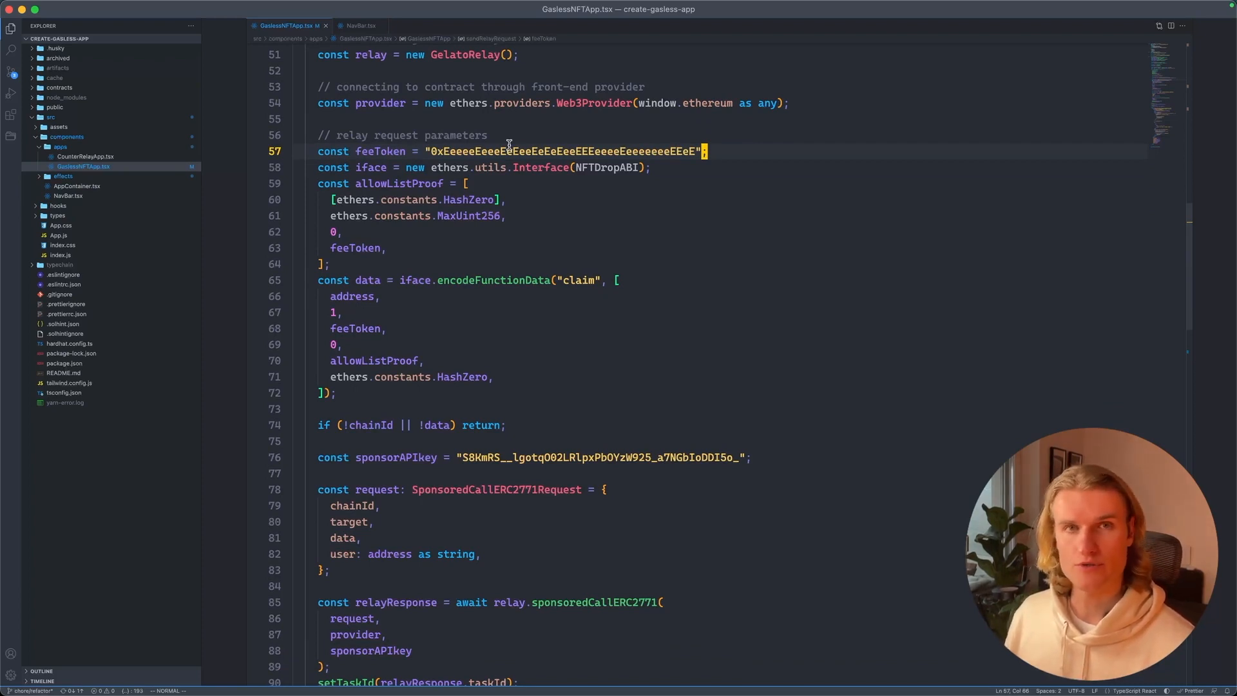
{"action": "scroll", "scroll_direction": "down", "scroll_amount": 3}
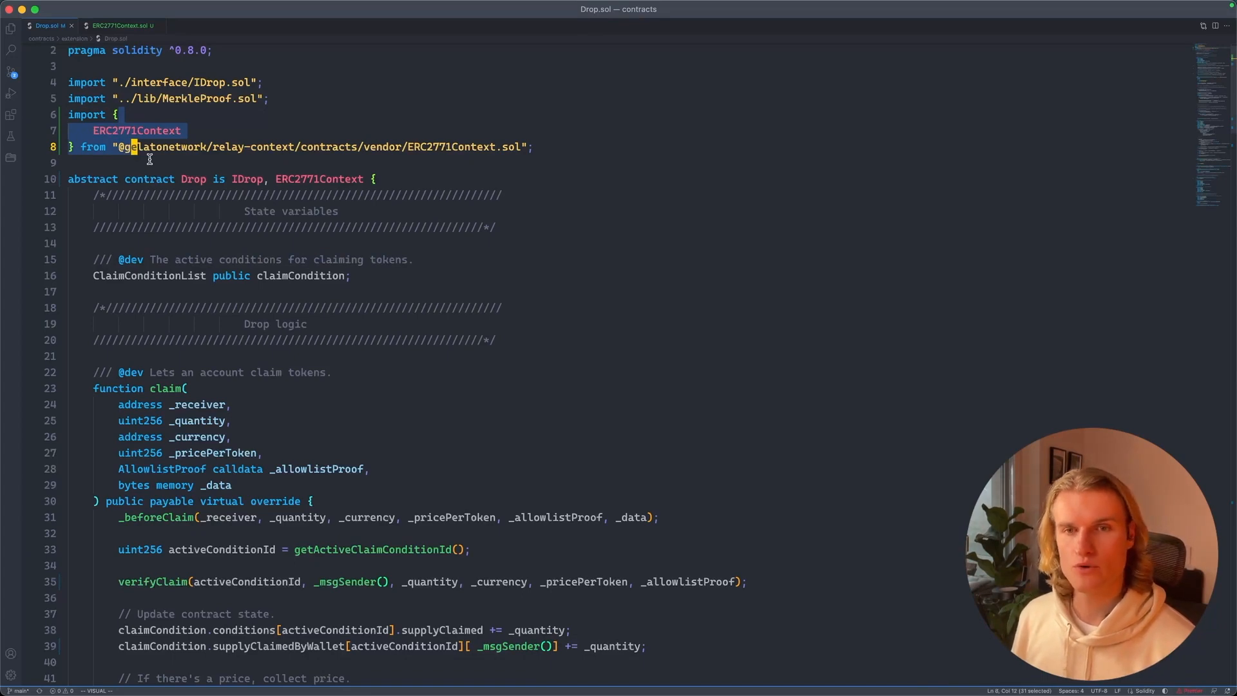
{"action": "left_click", "coordinate": [119, 25]}
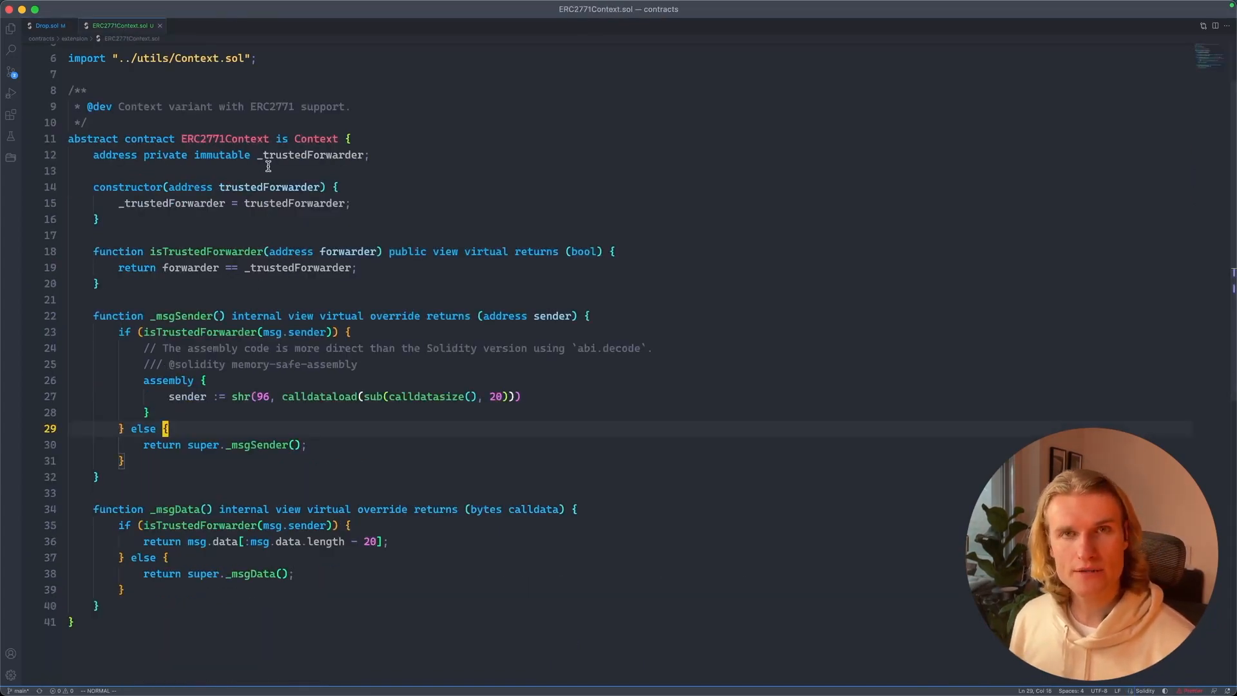
{"action": "left_click", "coordinate": [45, 25]}
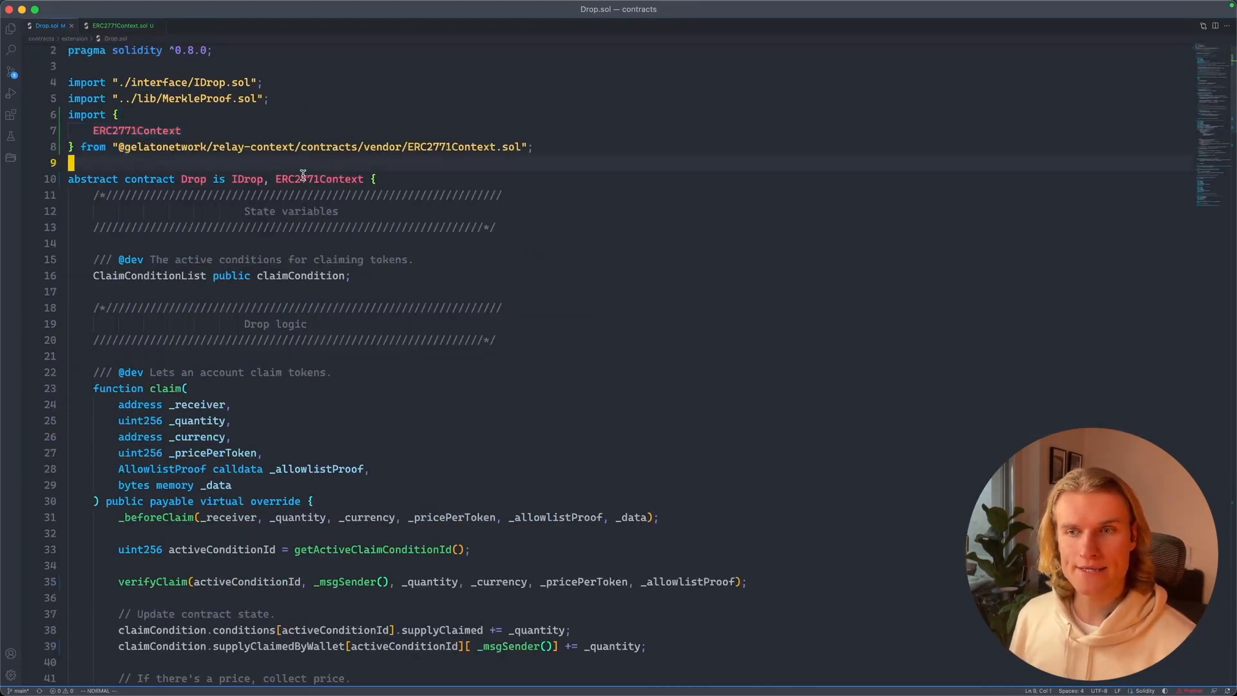
{"action": "left_click", "coordinate": [122, 25]}
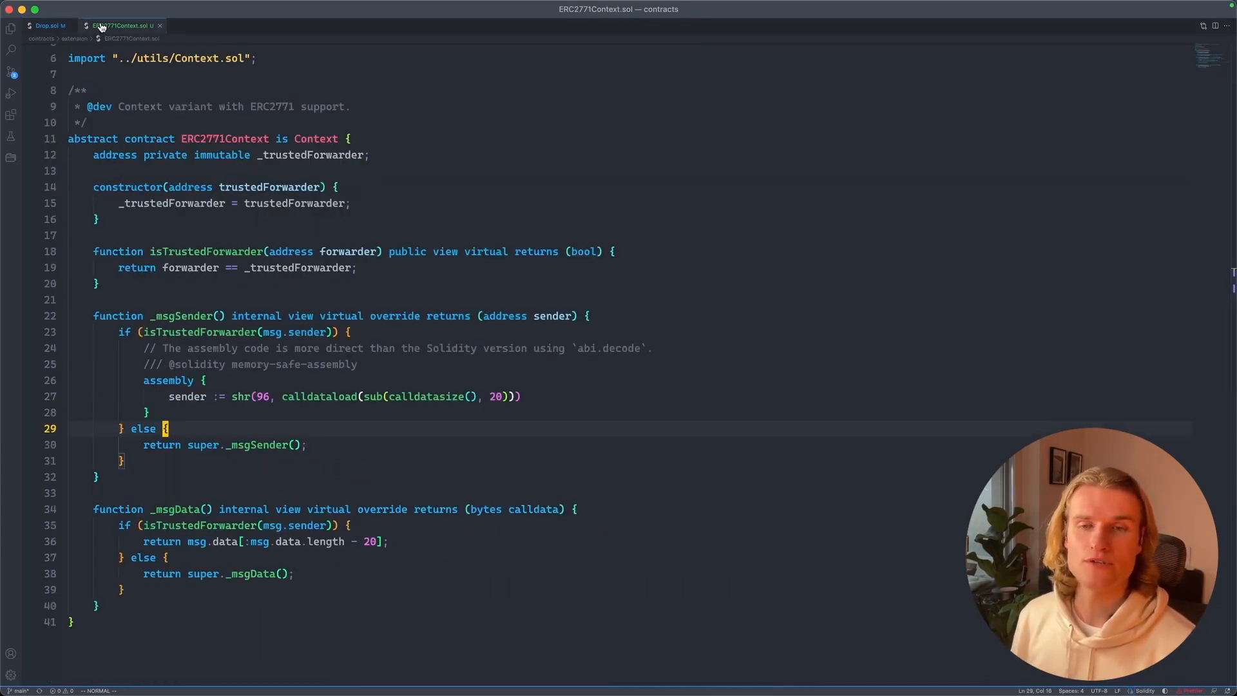
{"action": "left_click", "coordinate": [43, 25]}
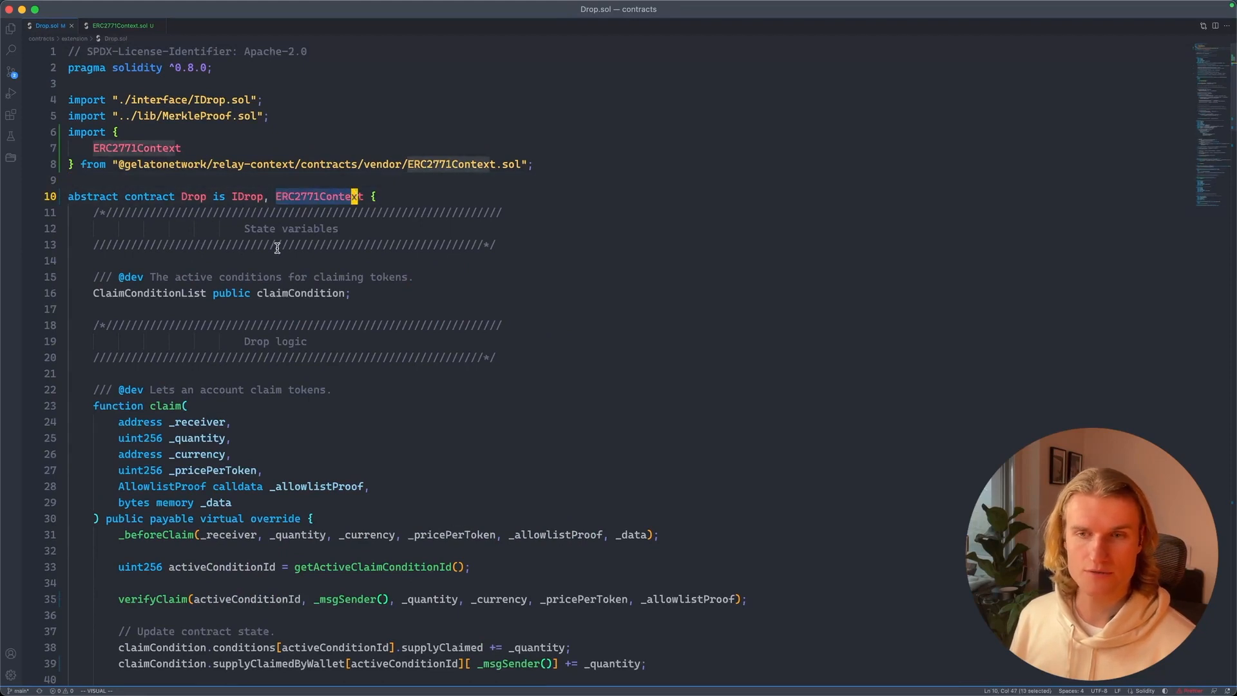
{"action": "left_click", "coordinate": [119, 25]}
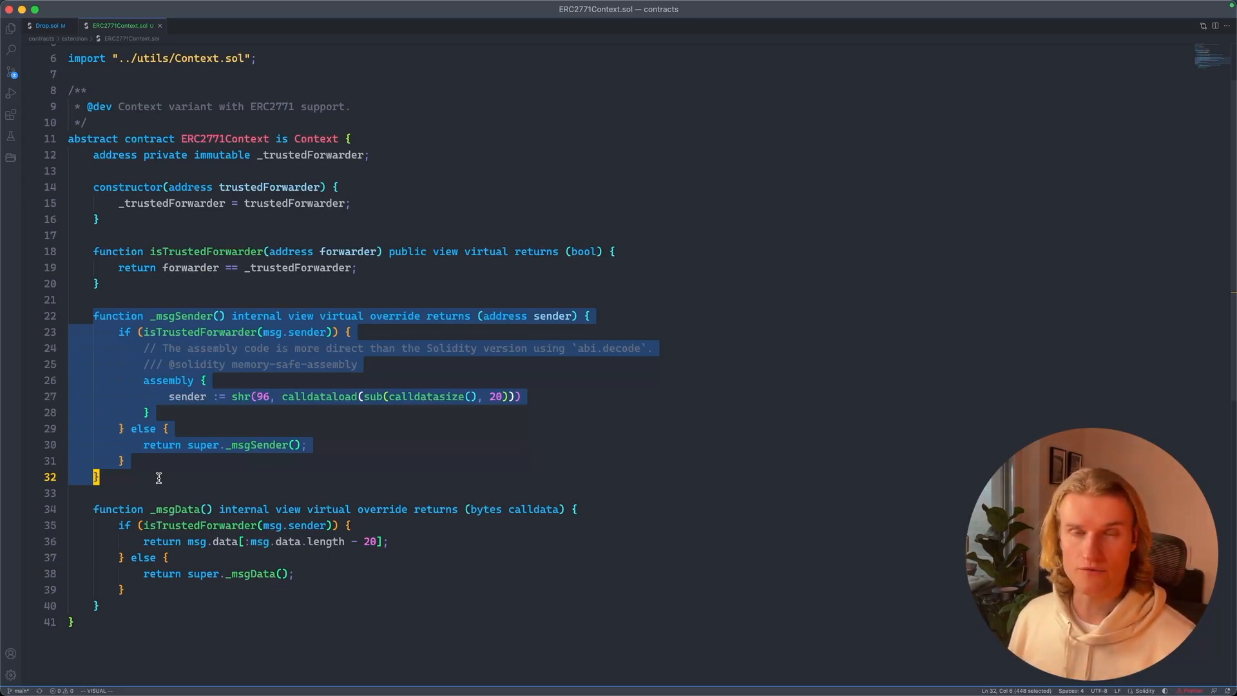
{"action": "mouse_move", "coordinate": [240, 274]}
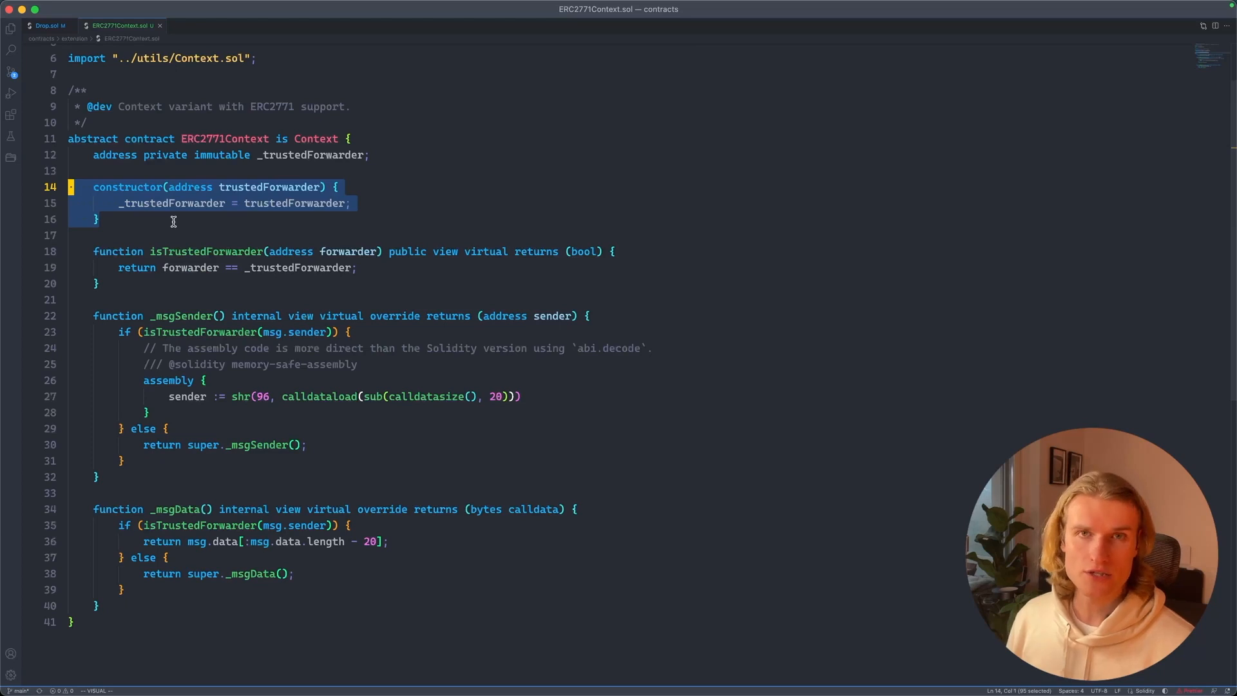
- Walk through _msgSender's forwarding logic, then return to the Drop.sol tab
{"action": "left_click", "coordinate": [150, 316]}
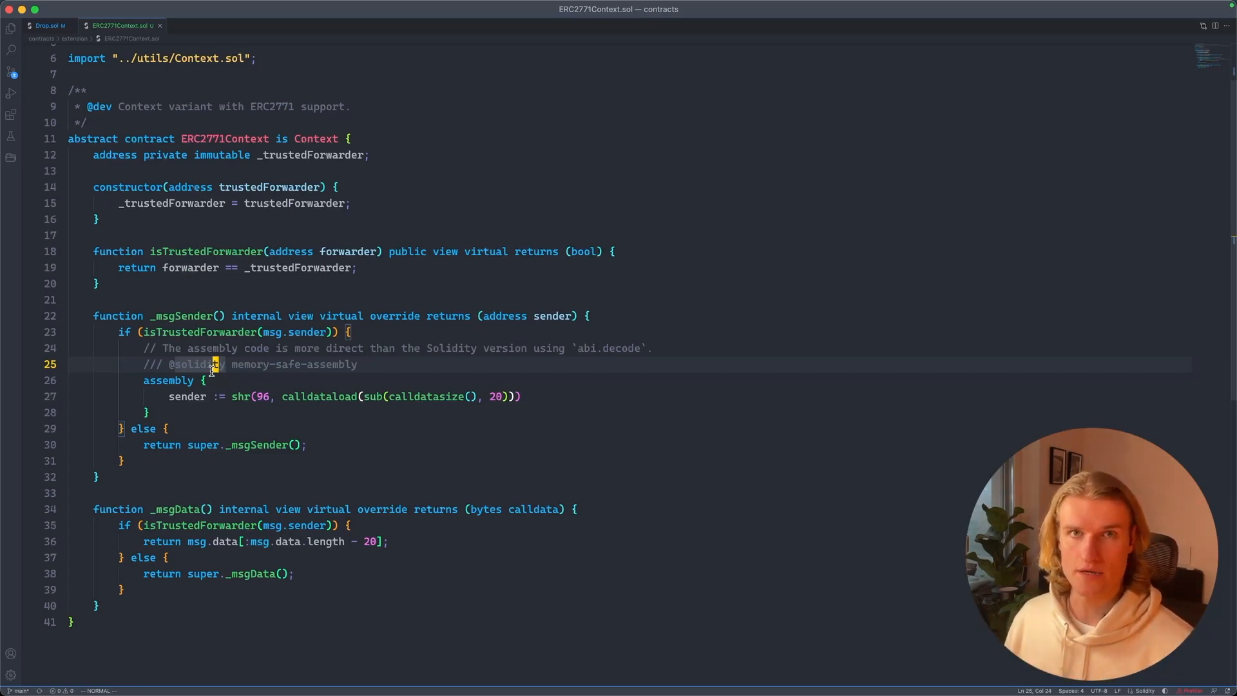
{"action": "left_click", "coordinate": [43, 25]}
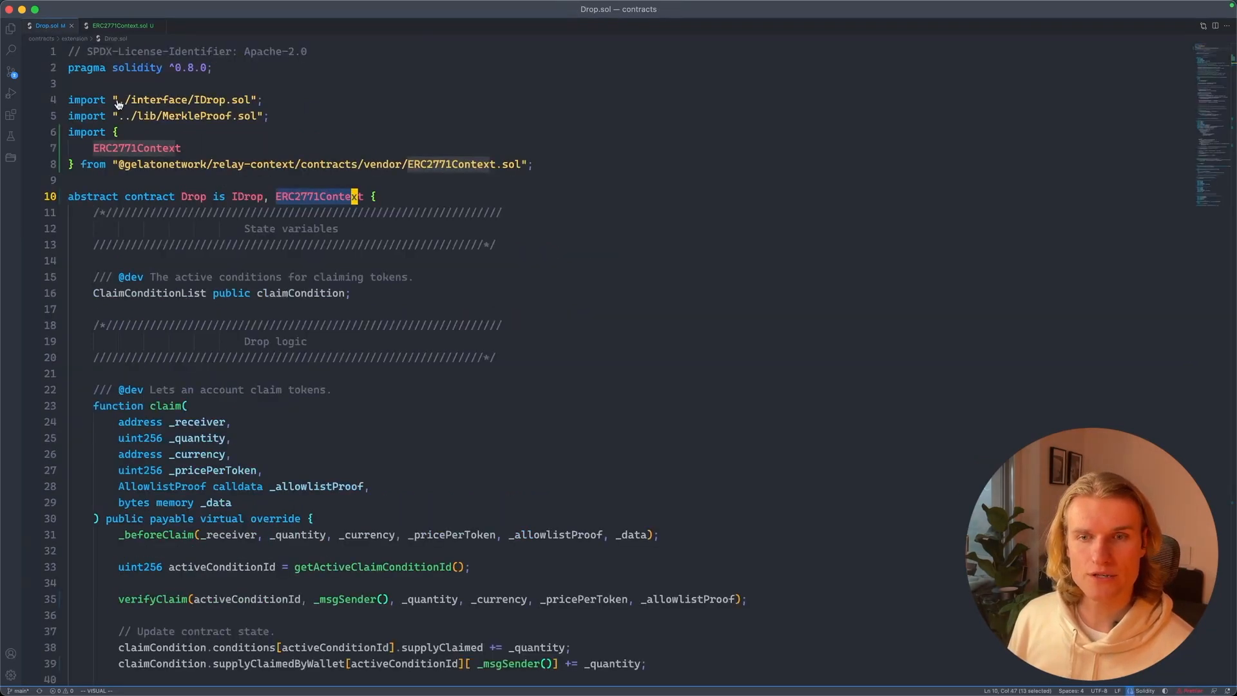
{"action": "scroll", "scroll_direction": "down", "scroll_amount": 3}
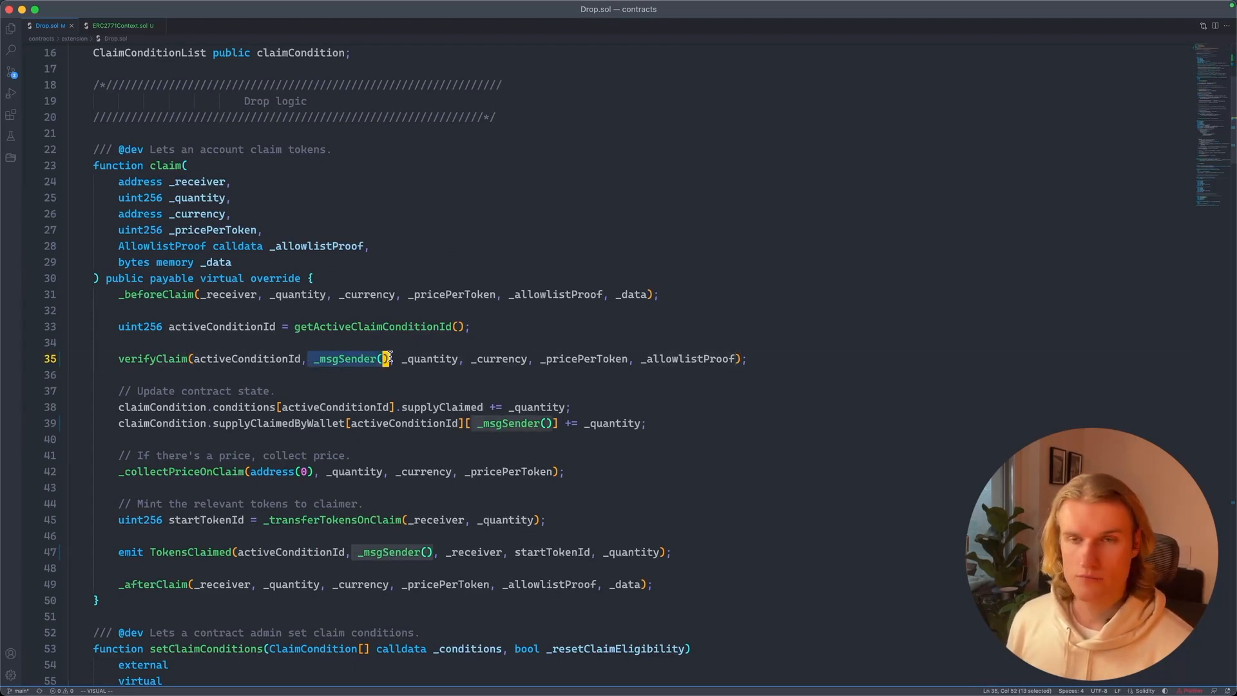
{"action": "left_click", "coordinate": [121, 25]}
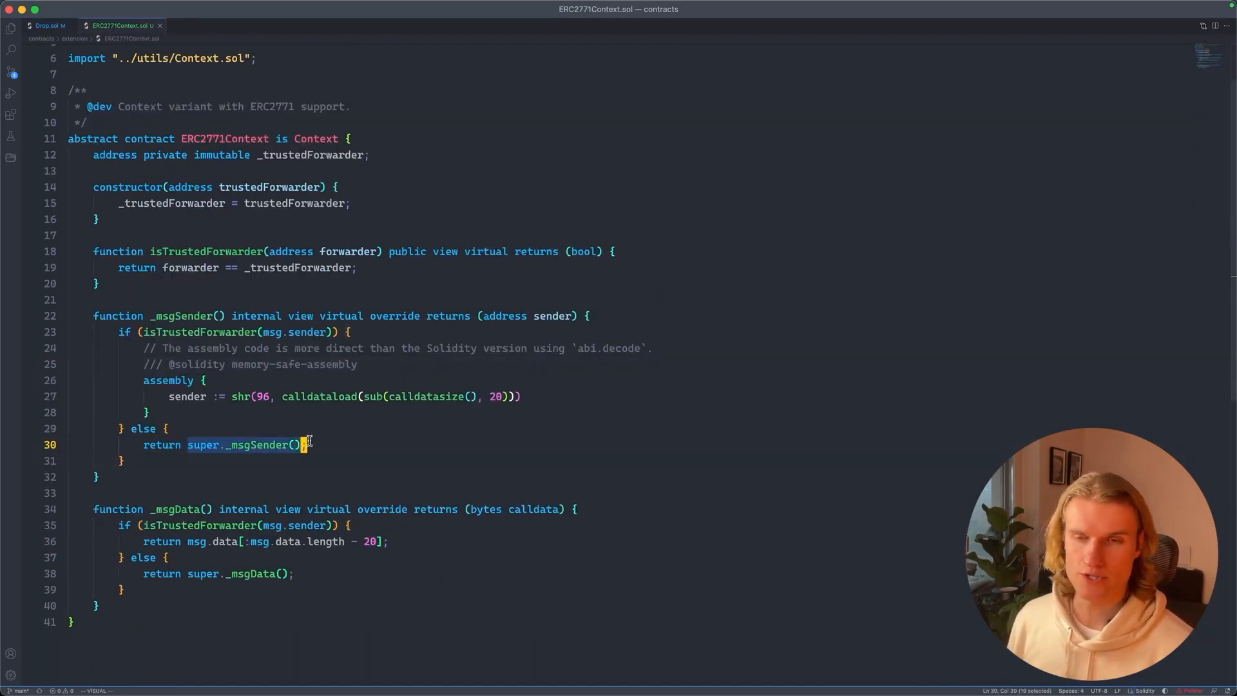
{"action": "left_click", "coordinate": [47, 25]}
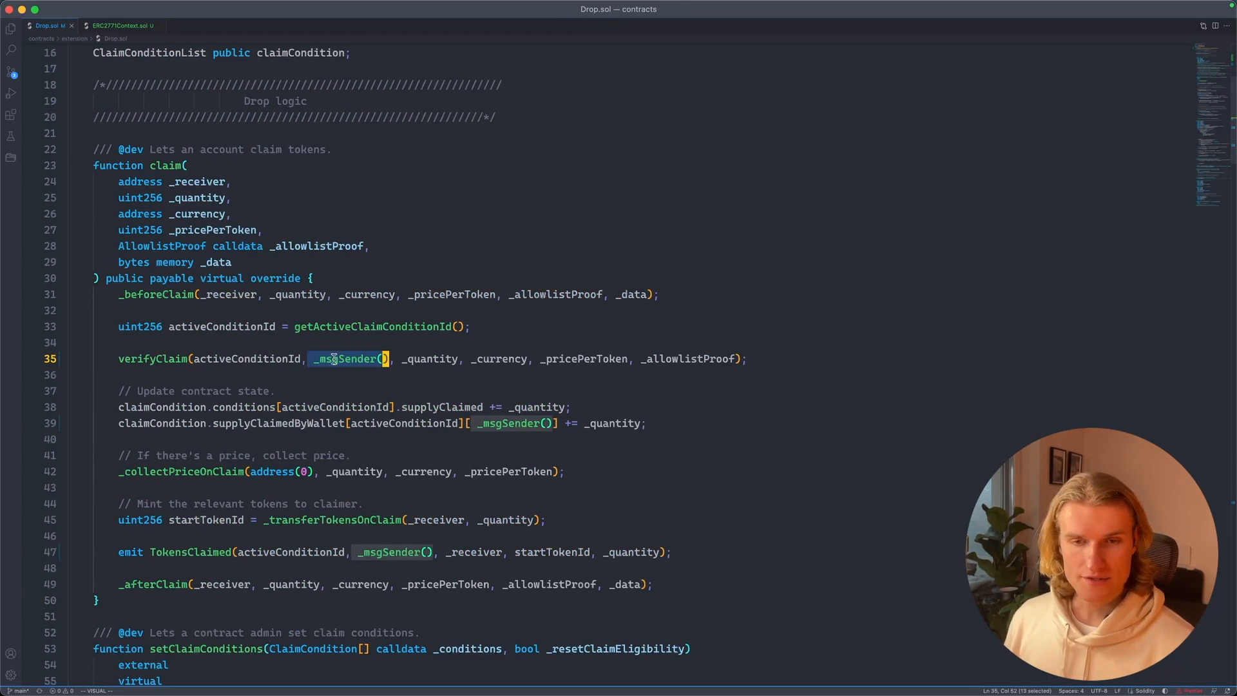